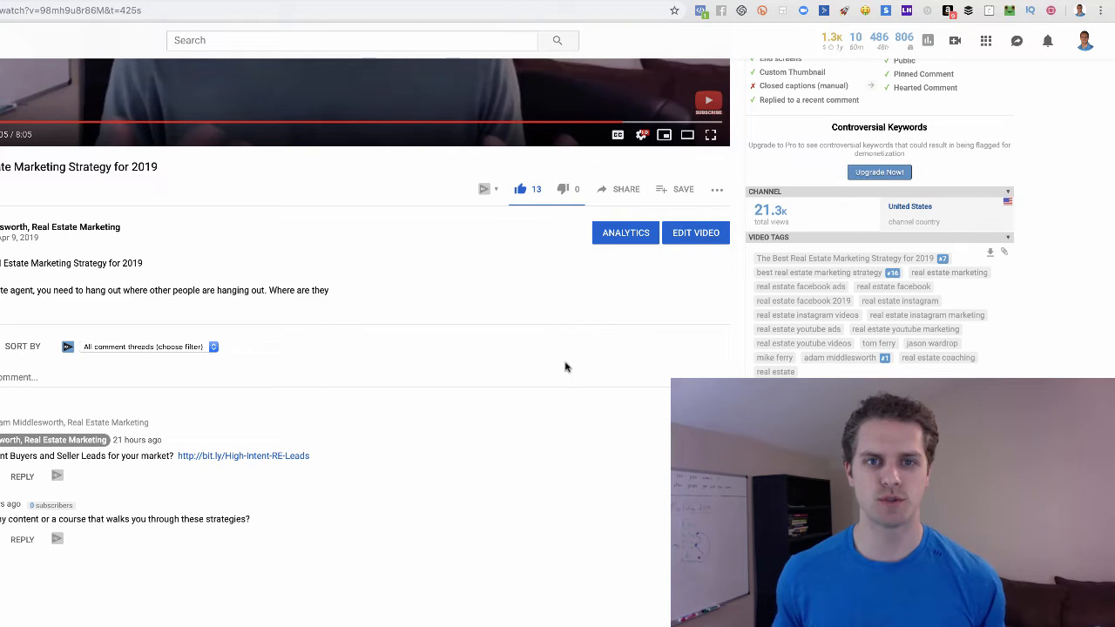
# Step: Expand the real estate video's description to reveal its buyer and seller leads link and video list
pyautogui.scroll(-3)
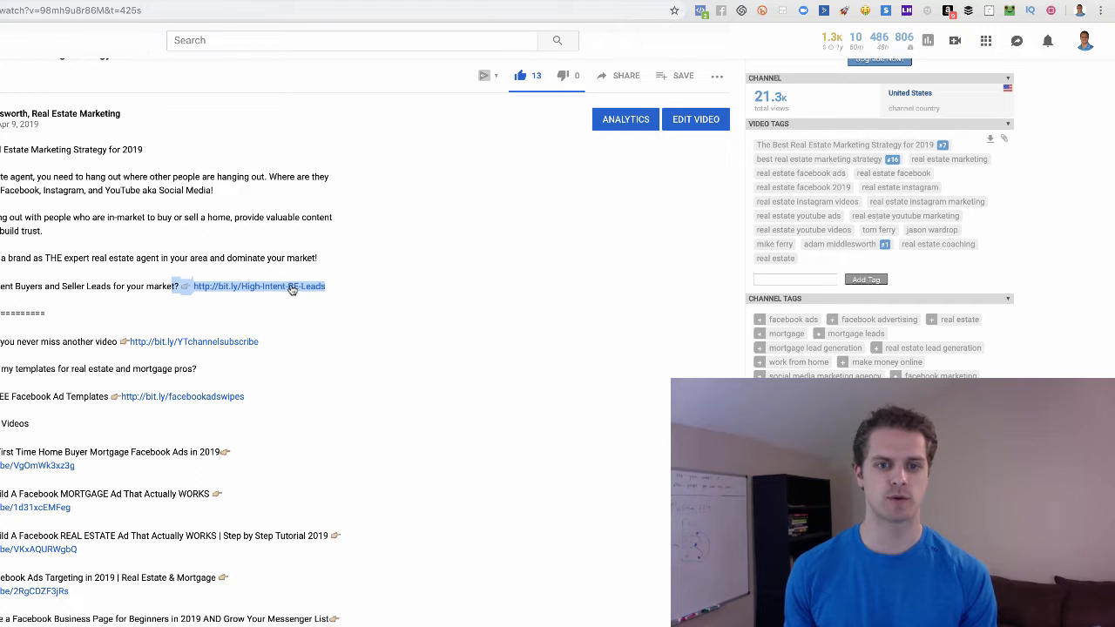
pyautogui.click(258, 285)
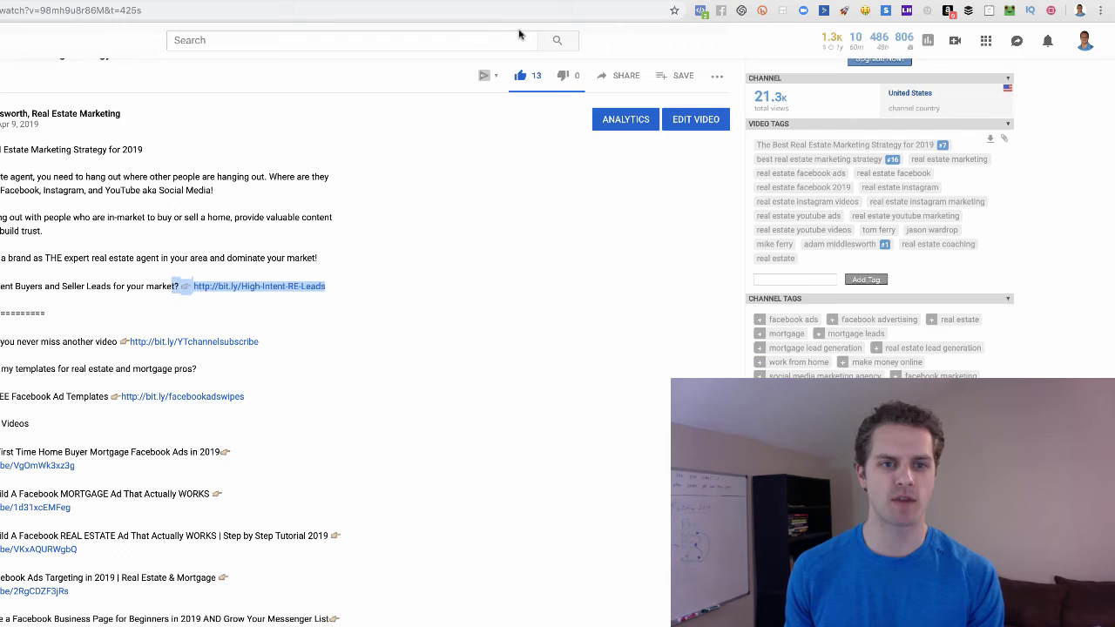
# Step: Open the Messenger bot conversation and review its earlier video notification broadcasts
pyautogui.click(257, 286)
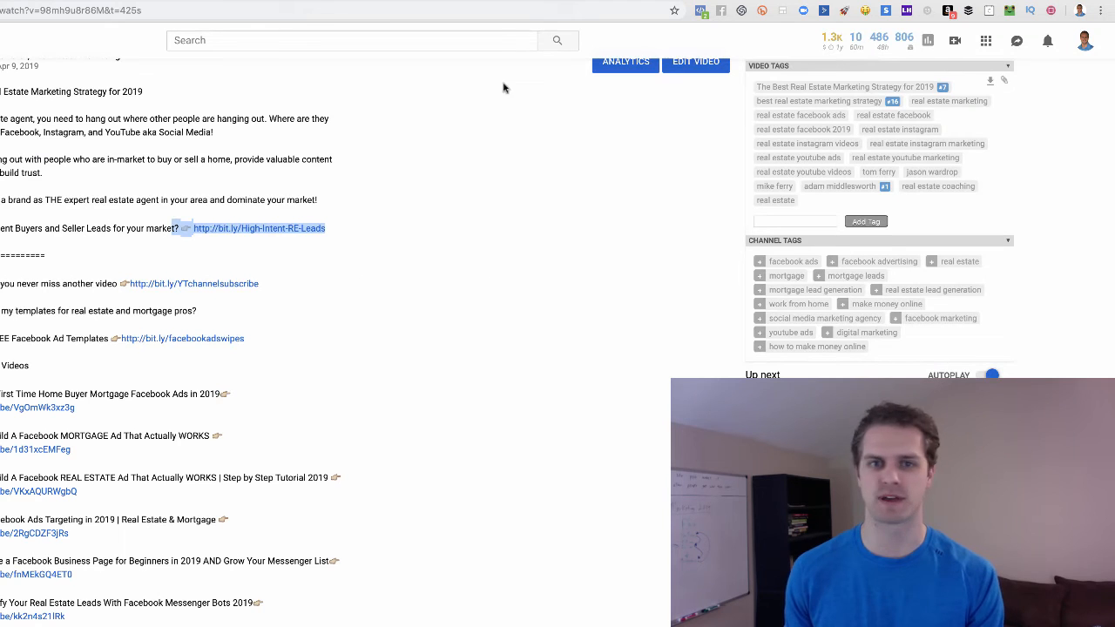
pyautogui.moveTo(171, 345)
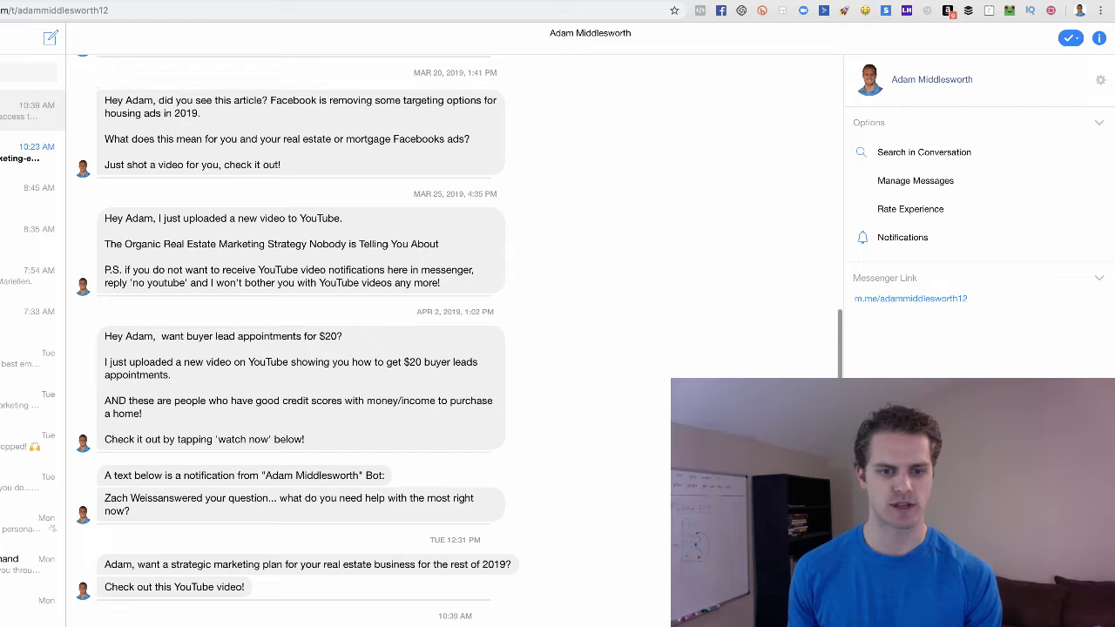
pyautogui.scroll(-3)
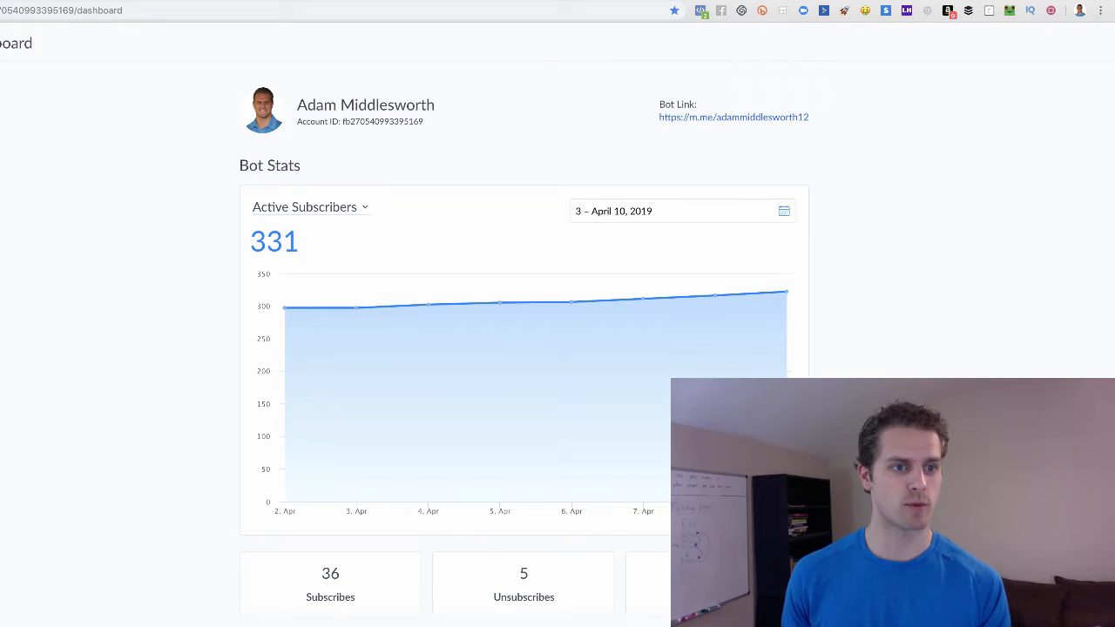
pyautogui.moveTo(756, 244)
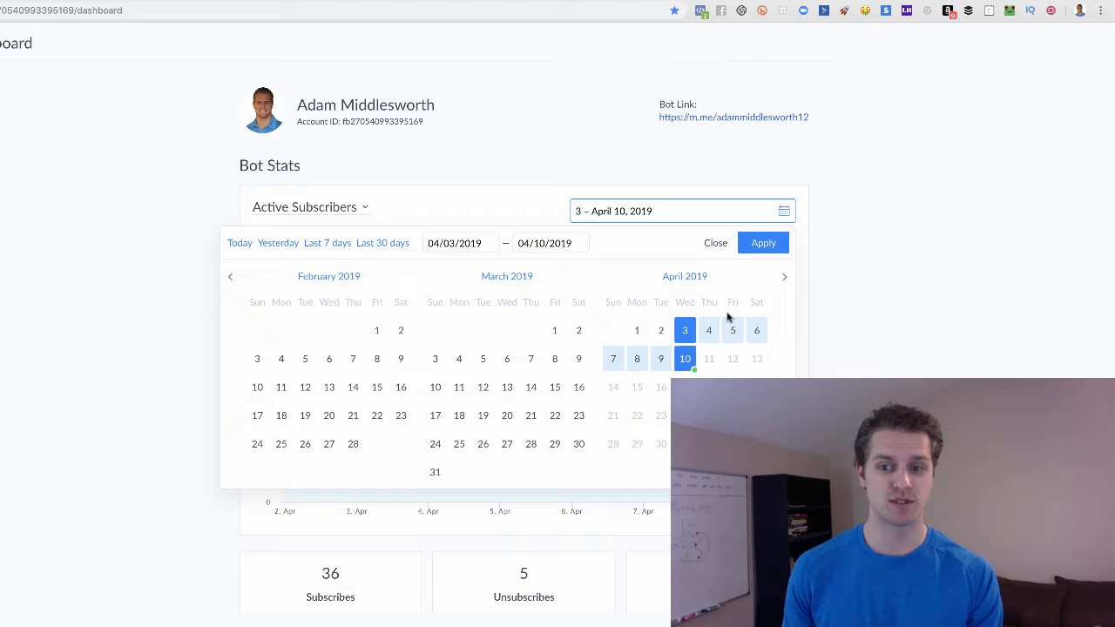
# Step: Shorten the bot stats date range to a few recent days ending April 10, 2019
pyautogui.click(763, 243)
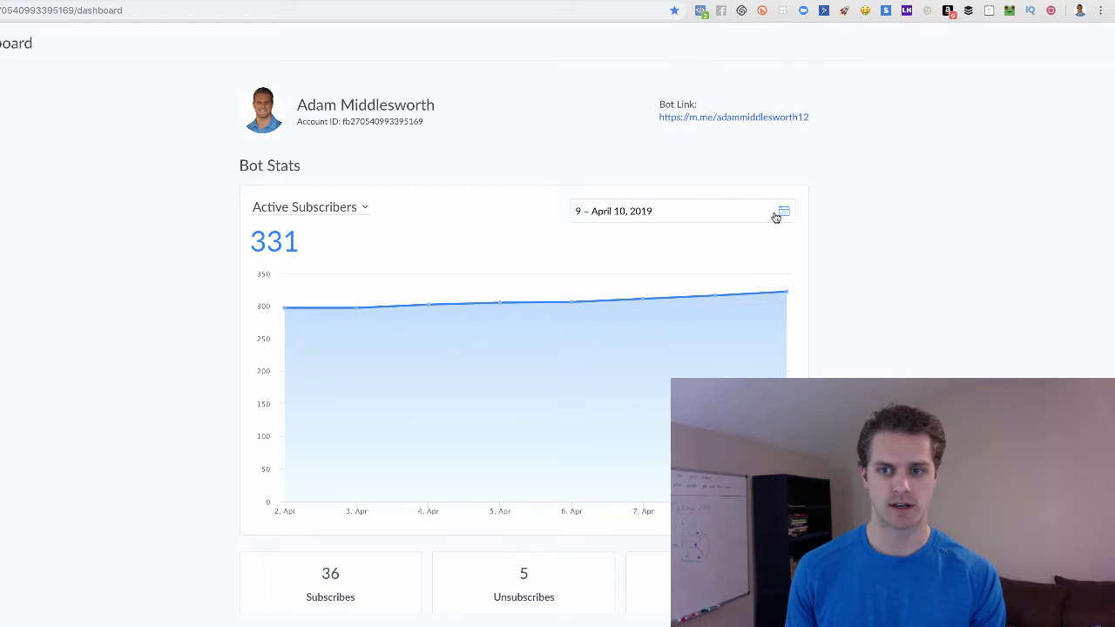
pyautogui.moveTo(715, 296)
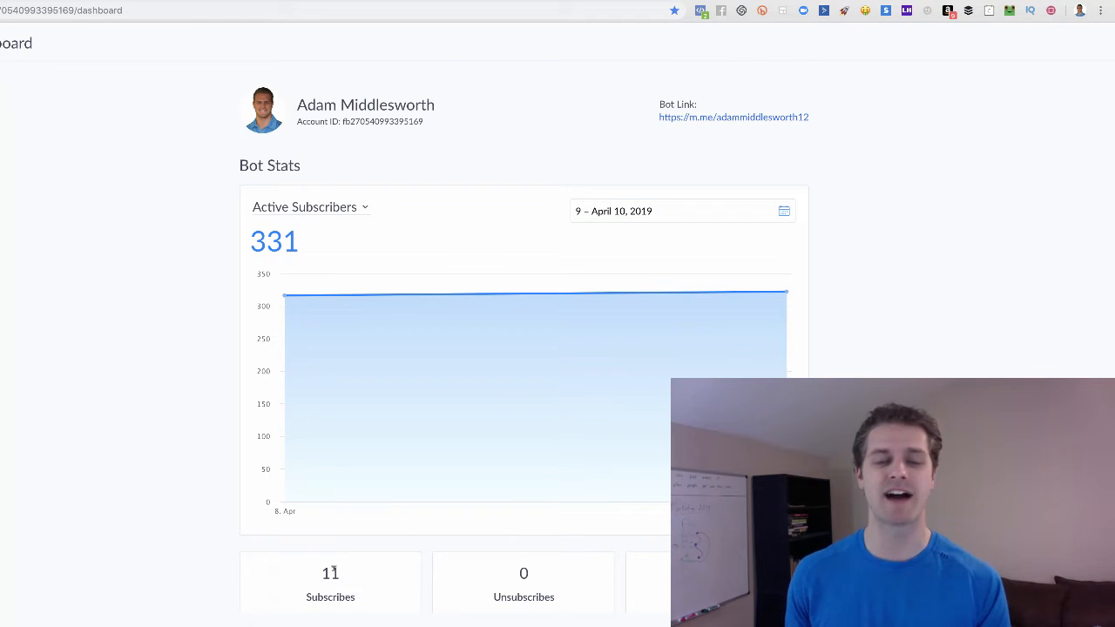
pyautogui.moveTo(933, 352)
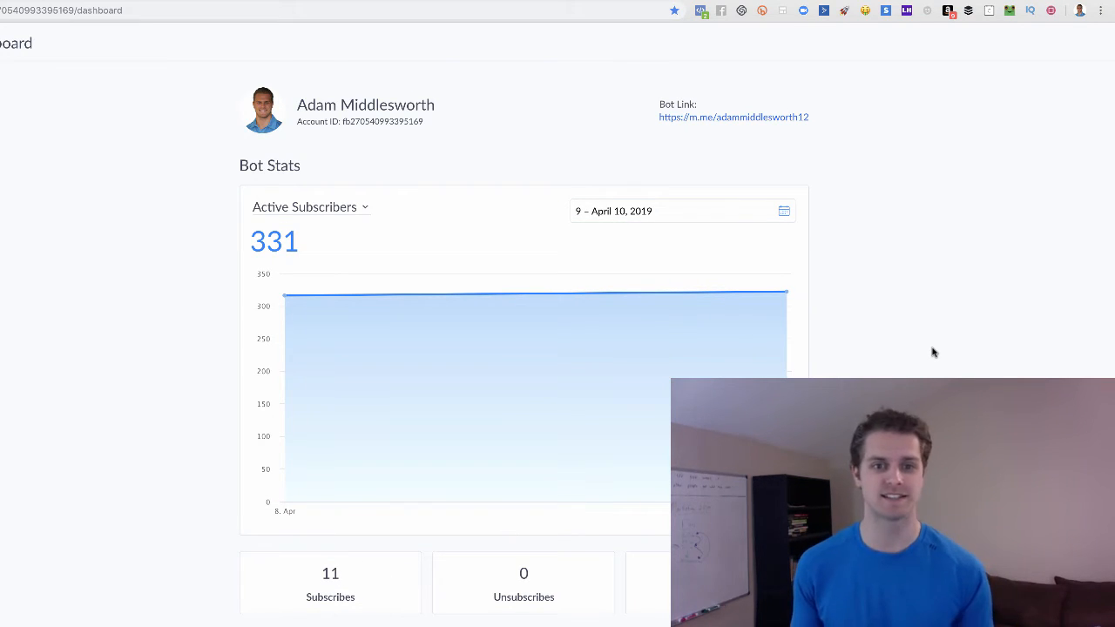
pyautogui.moveTo(212, 234)
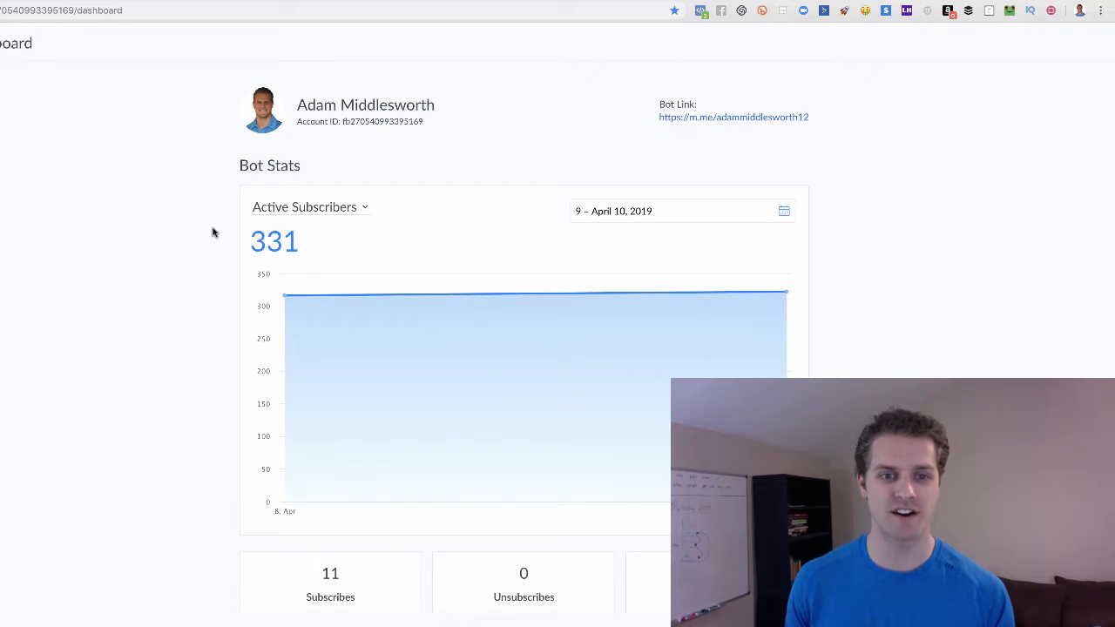
pyautogui.moveTo(230, 225)
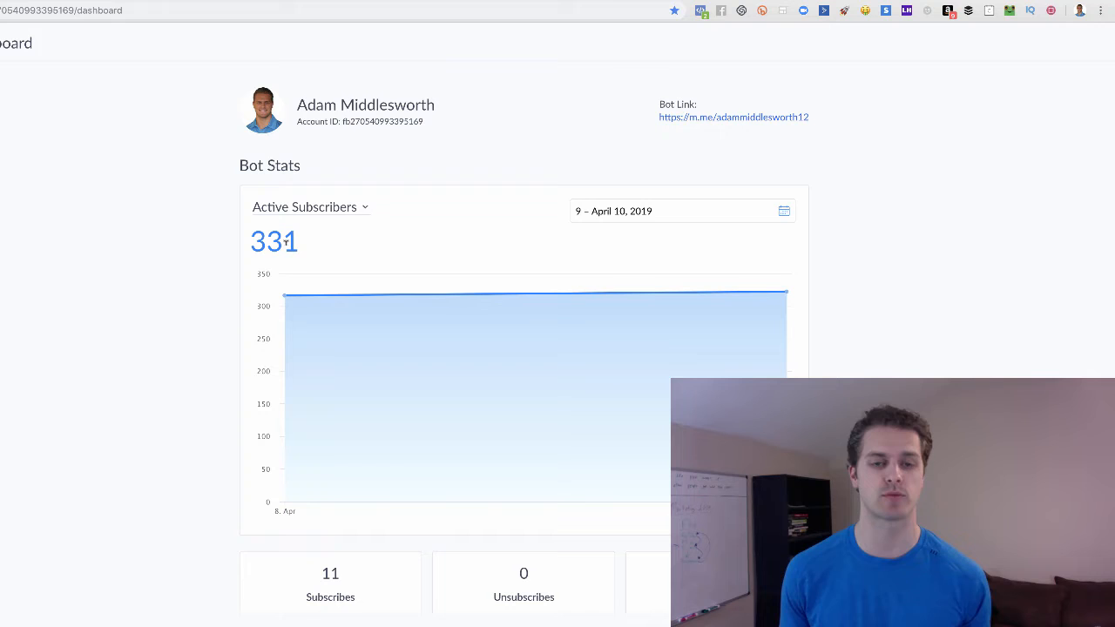
pyautogui.moveTo(207, 212)
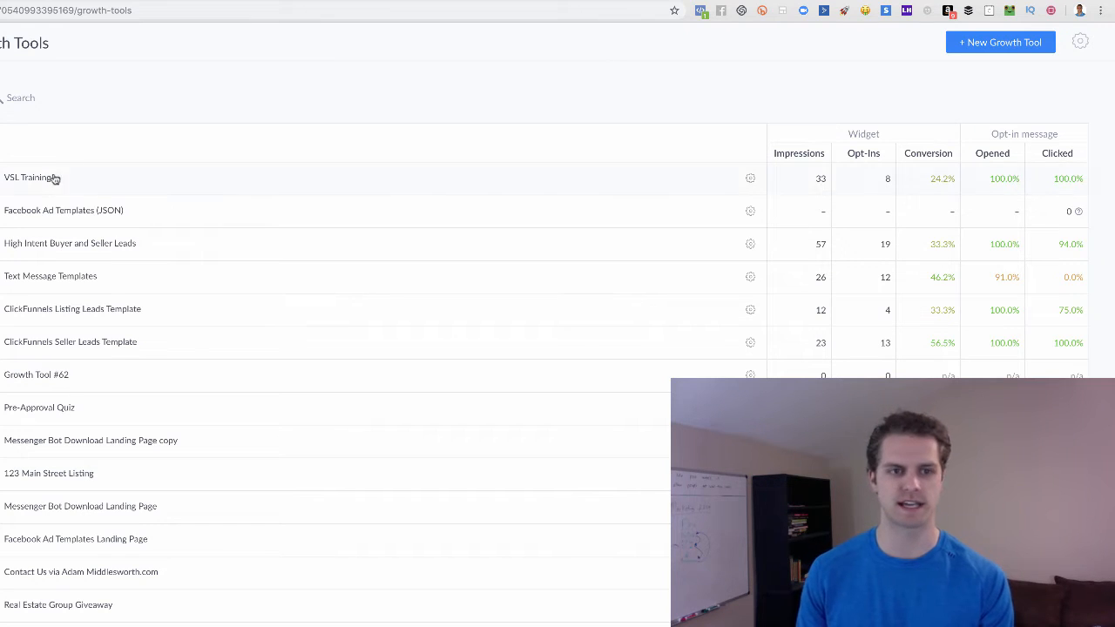
pyautogui.moveTo(327, 94)
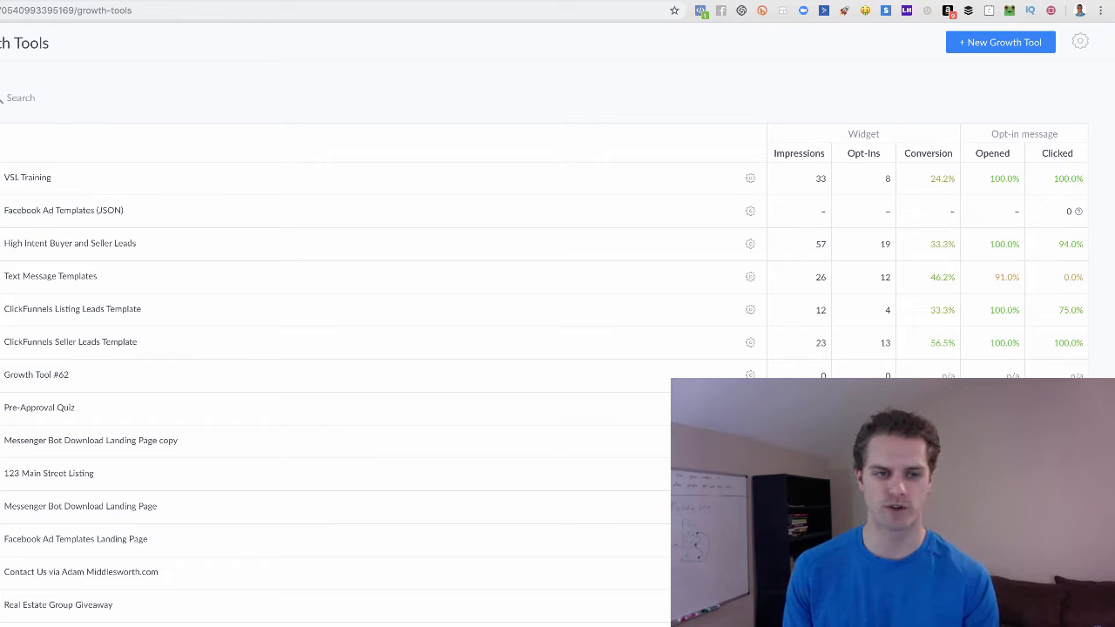
pyautogui.moveTo(276, 94)
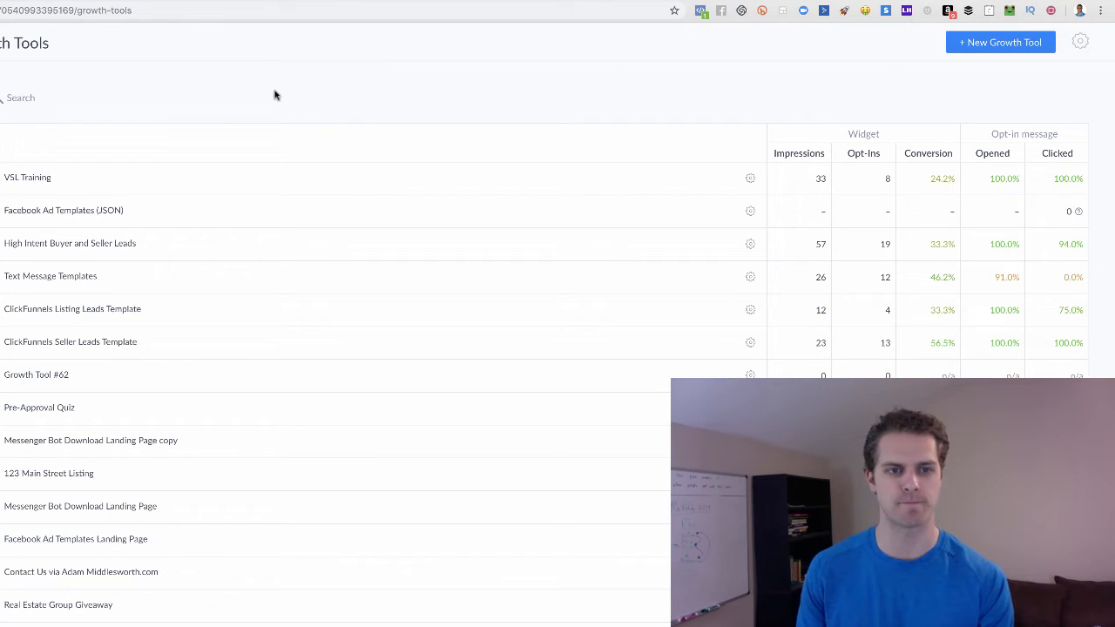
pyautogui.moveTo(53, 214)
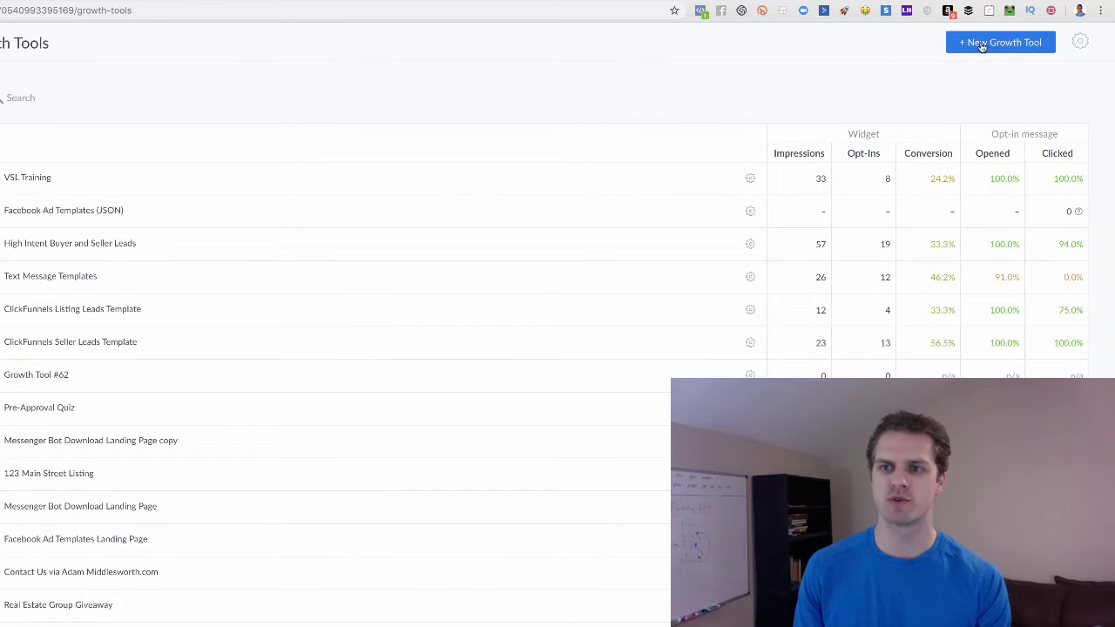
# Step: Start a new growth tool and review widget types like Messenger Ref URL and Facebook Comments
pyautogui.click(1000, 42)
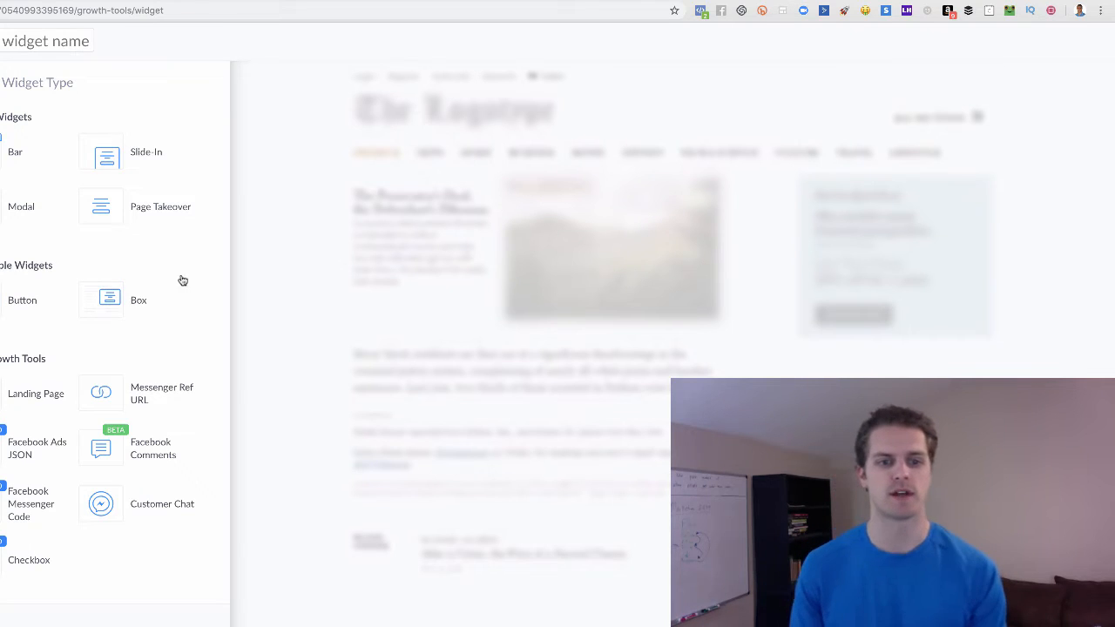
pyautogui.click(101, 299)
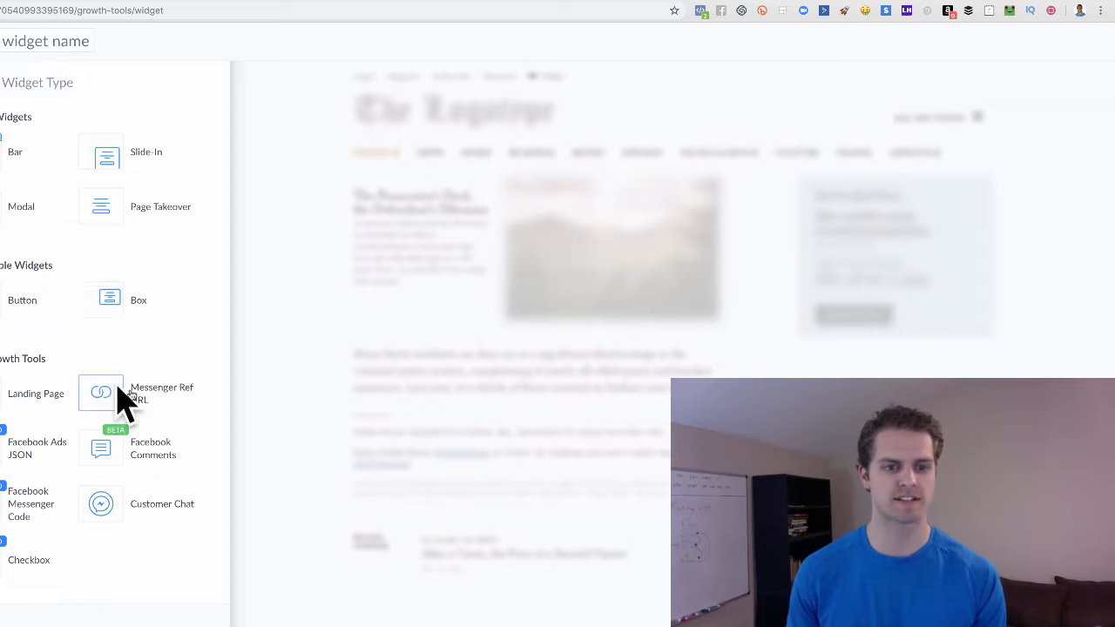
pyautogui.moveTo(101, 394)
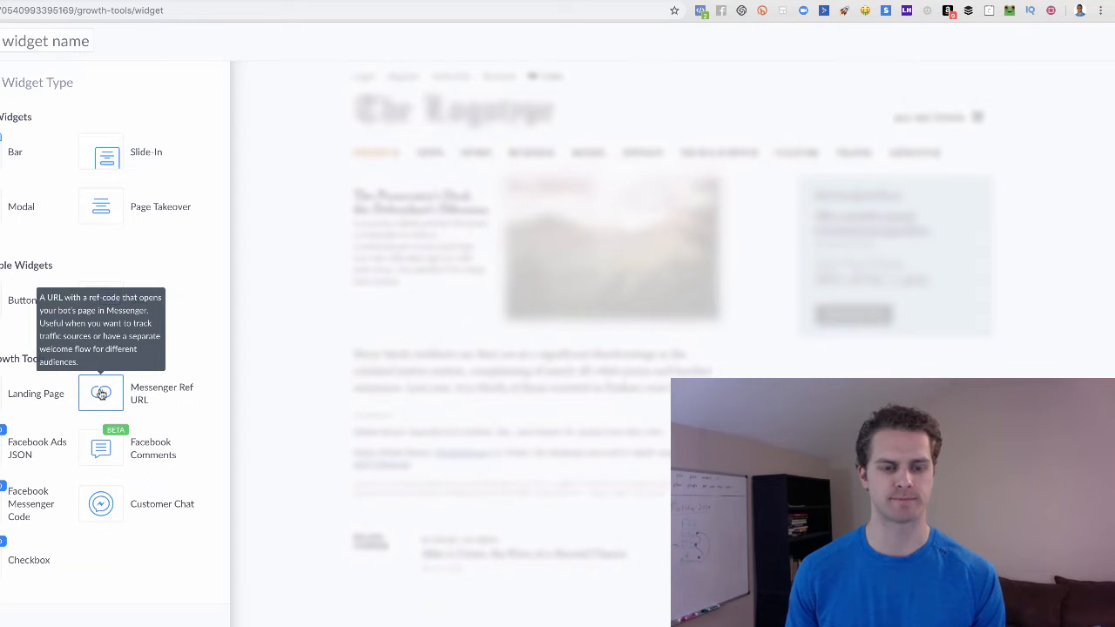
pyautogui.moveTo(262, 366)
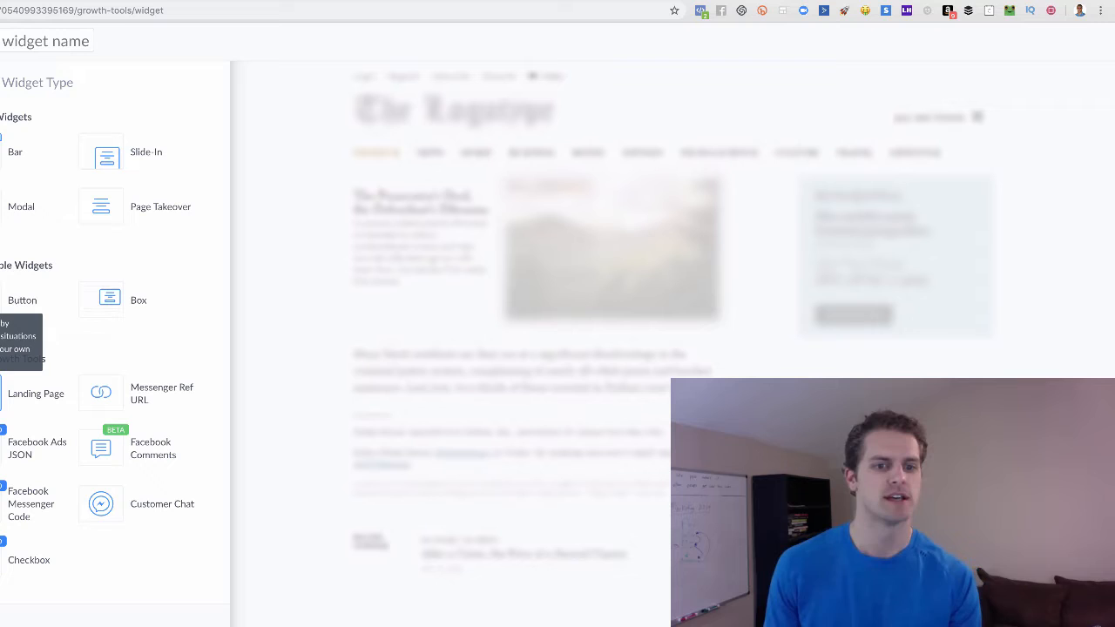
pyautogui.moveTo(101, 446)
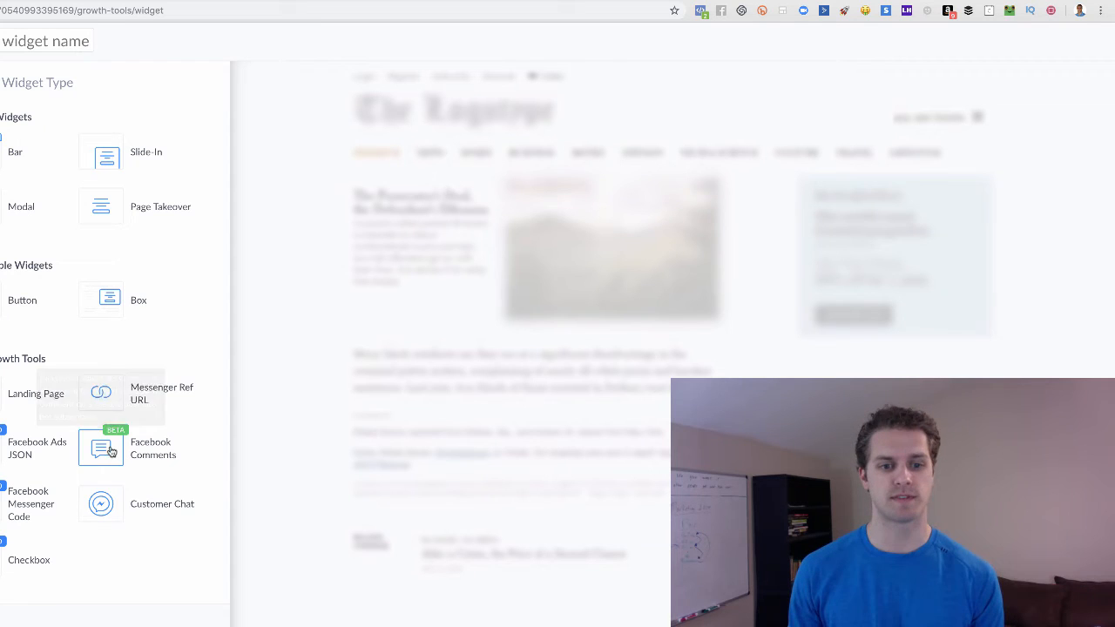
pyautogui.moveTo(101, 446)
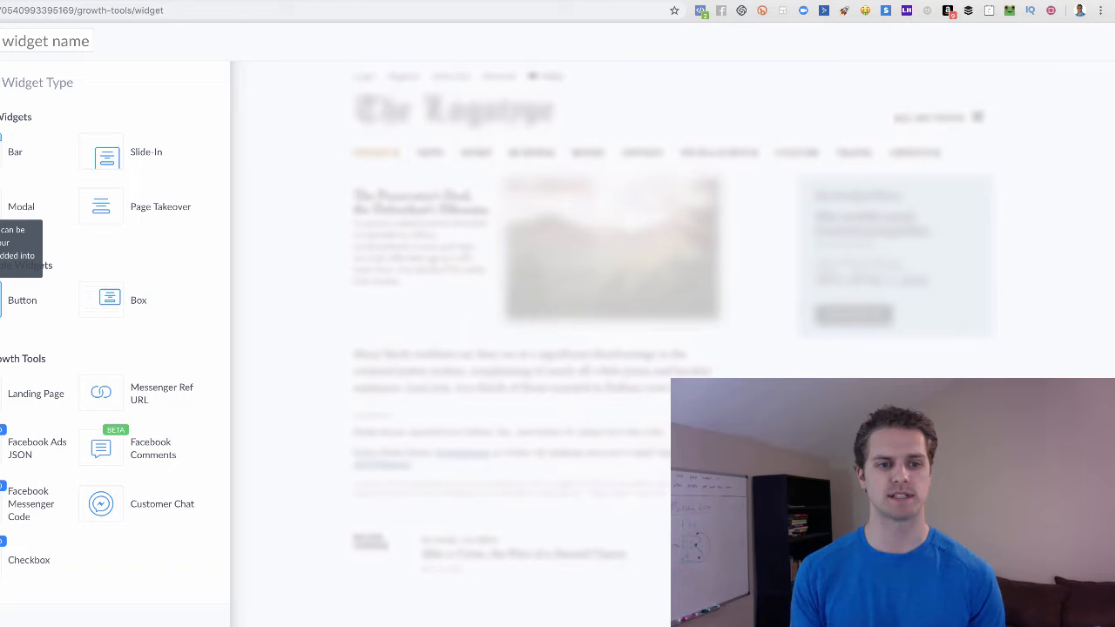
pyautogui.moveTo(102, 300)
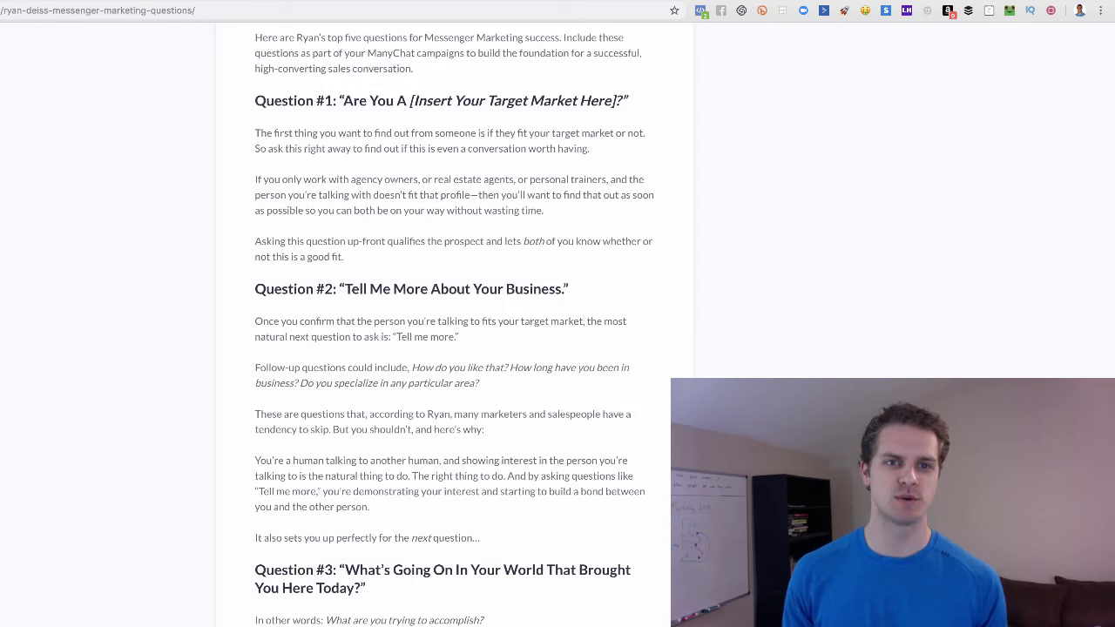
# Step: Read the Ryan Deiss Messenger marketing article from Question #2 down through Question #5
pyautogui.scroll(3)
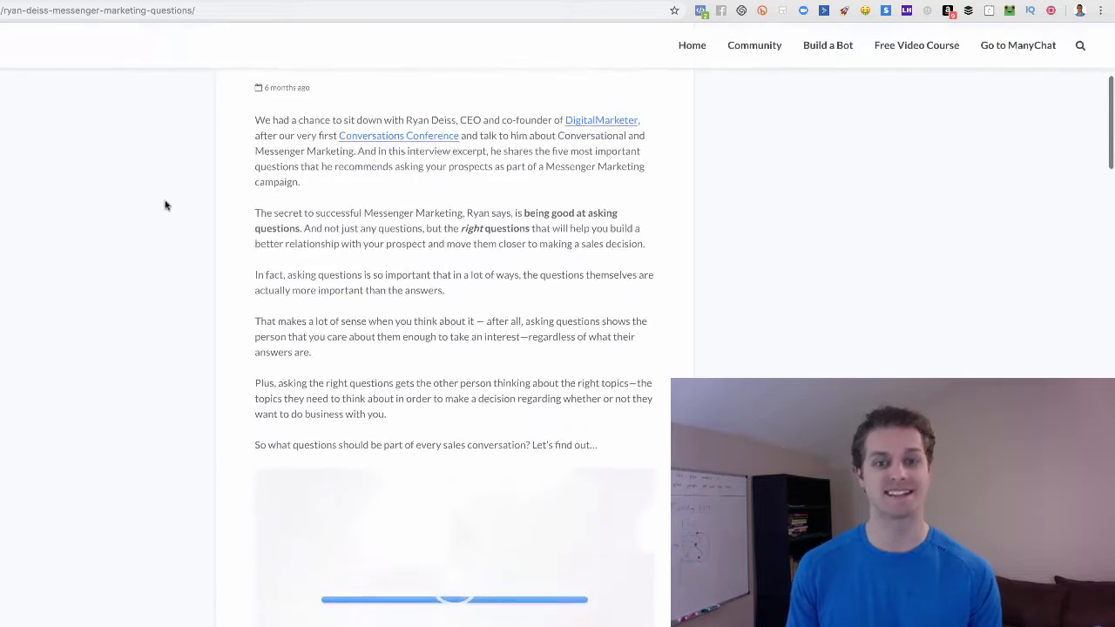
pyautogui.scroll(3)
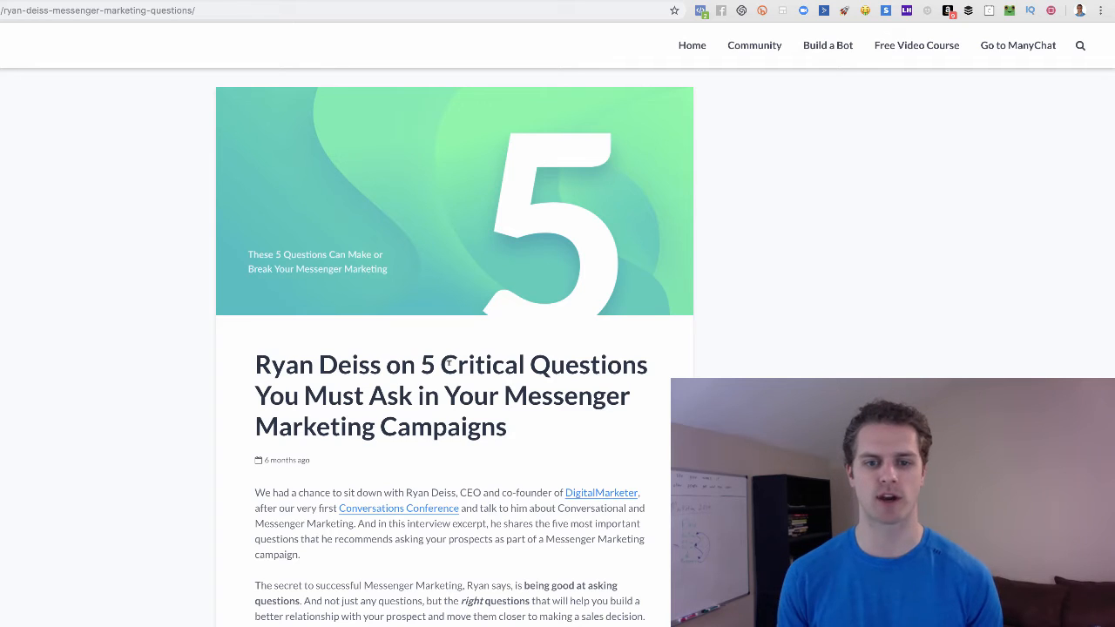
pyautogui.scroll(-3)
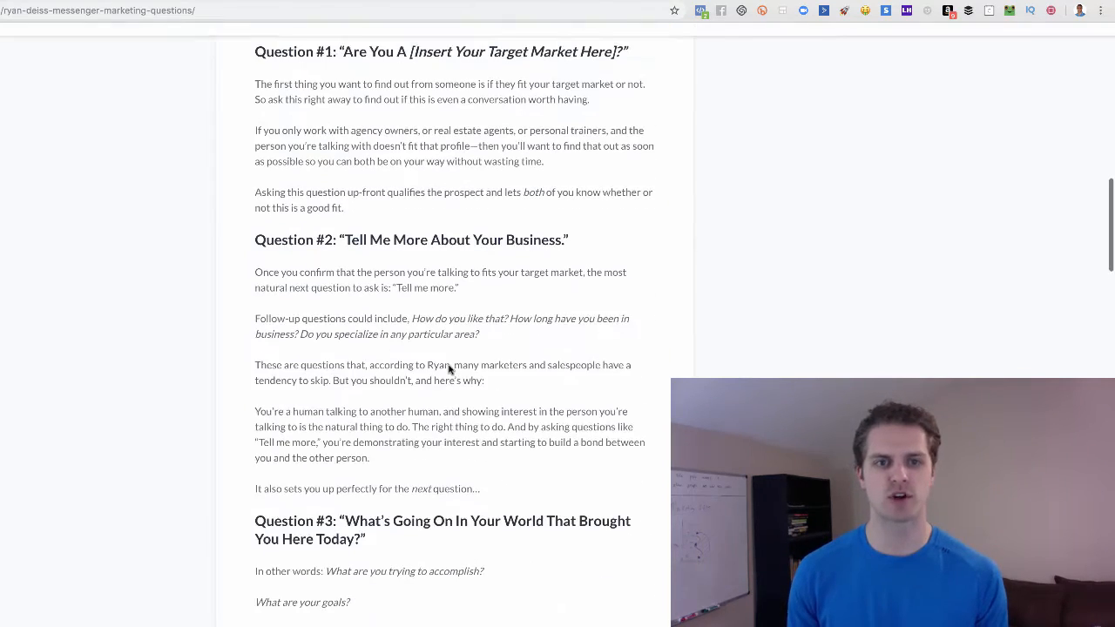
pyautogui.scroll(3)
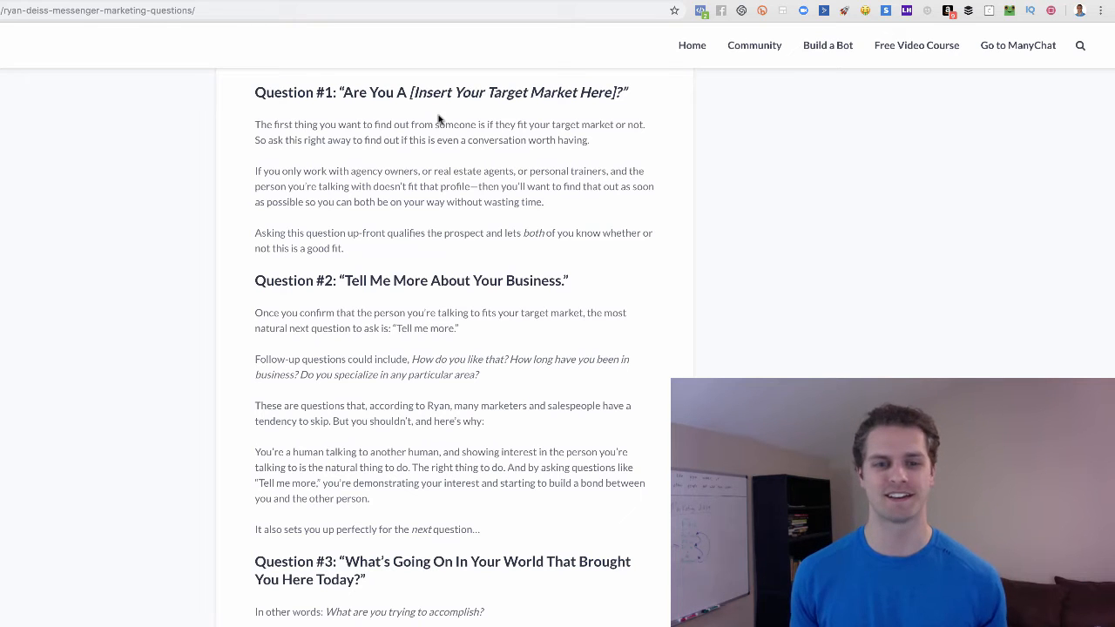
pyautogui.moveTo(444, 115)
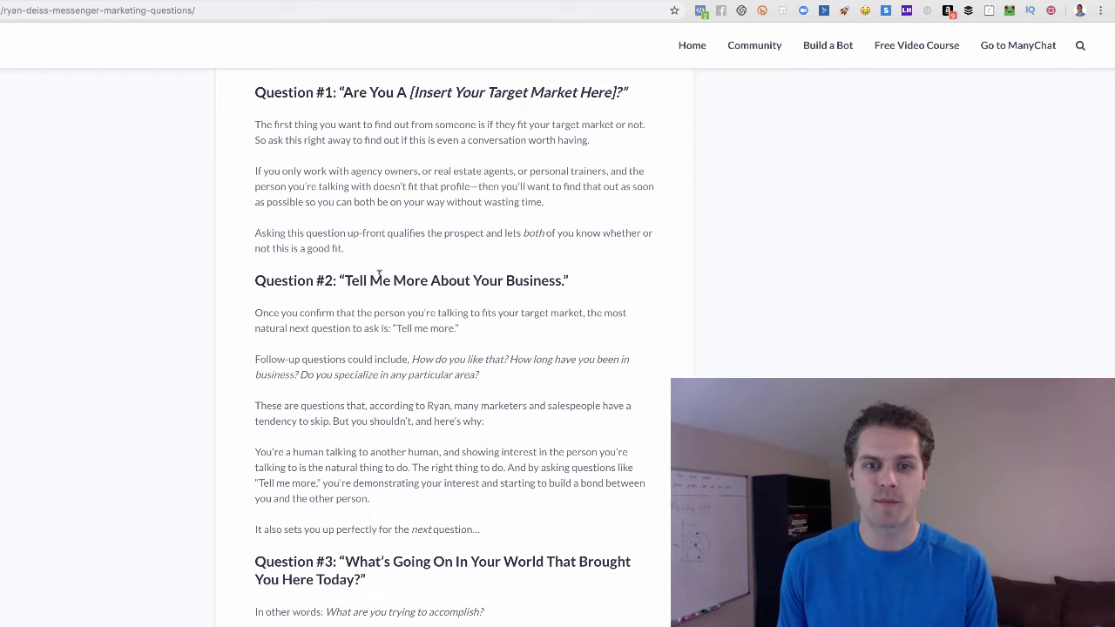
pyautogui.moveTo(451, 295)
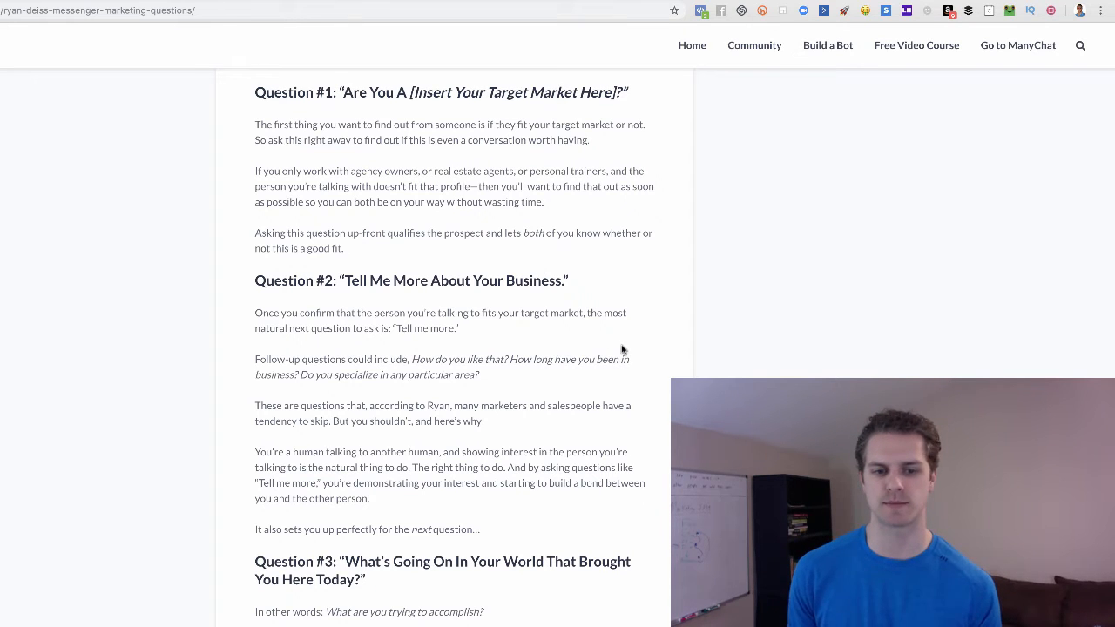
pyautogui.scroll(-3)
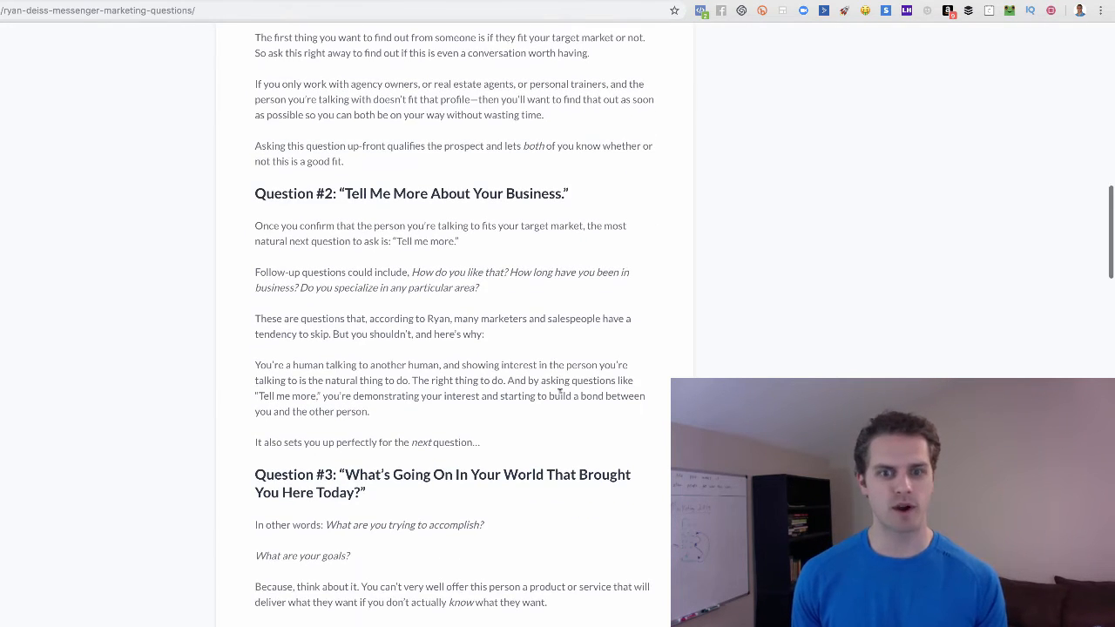
pyautogui.scroll(-3)
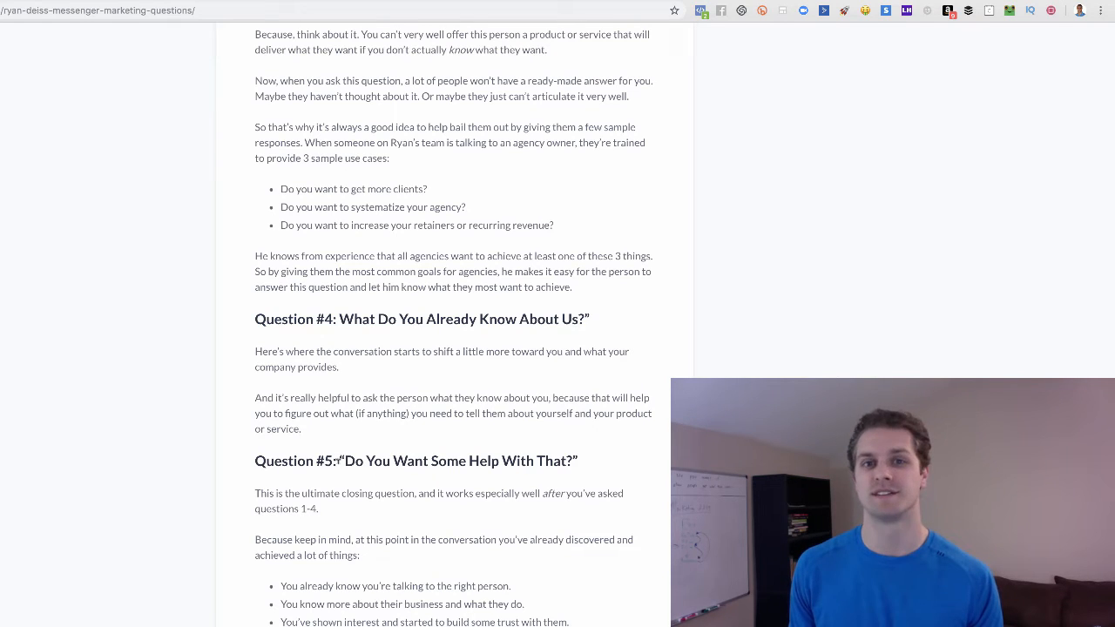
pyautogui.moveTo(154, 474)
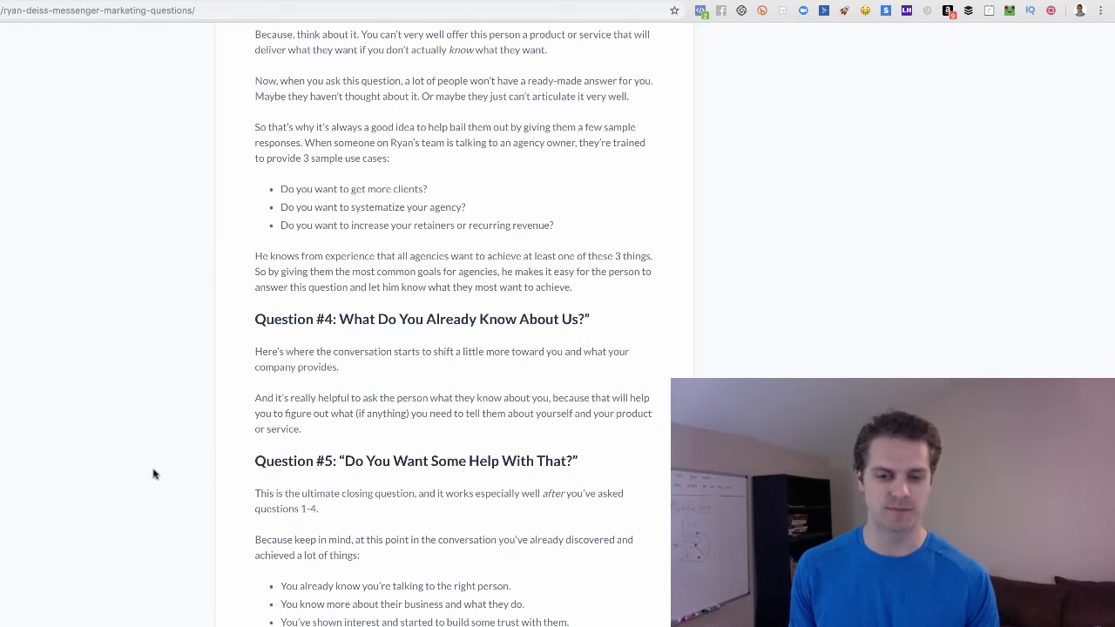
pyautogui.moveTo(486, 477)
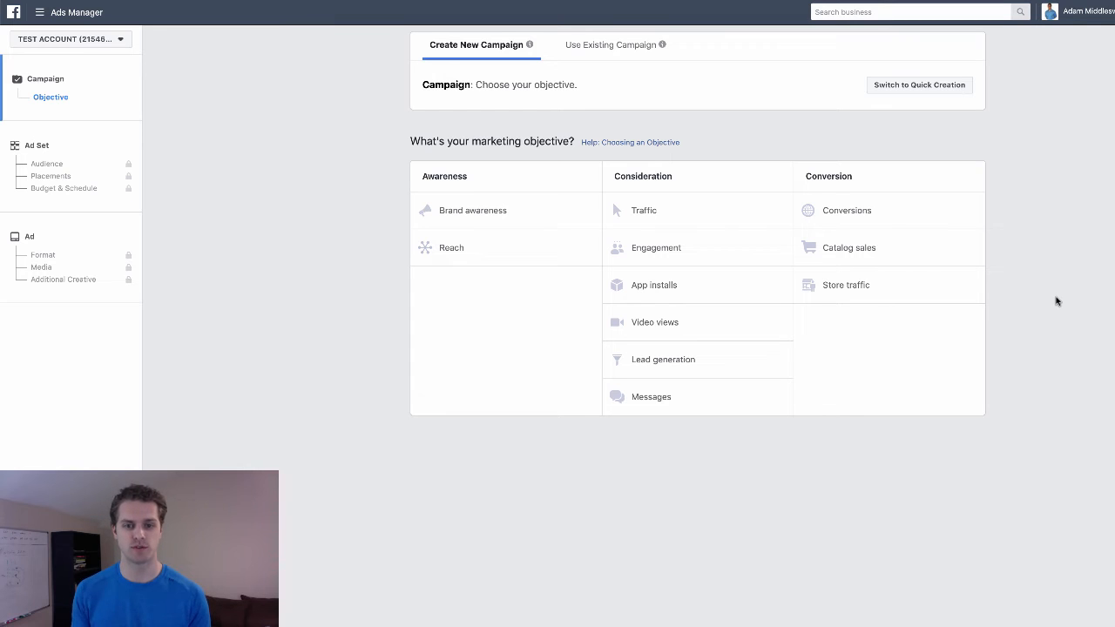
pyautogui.moveTo(1035, 289)
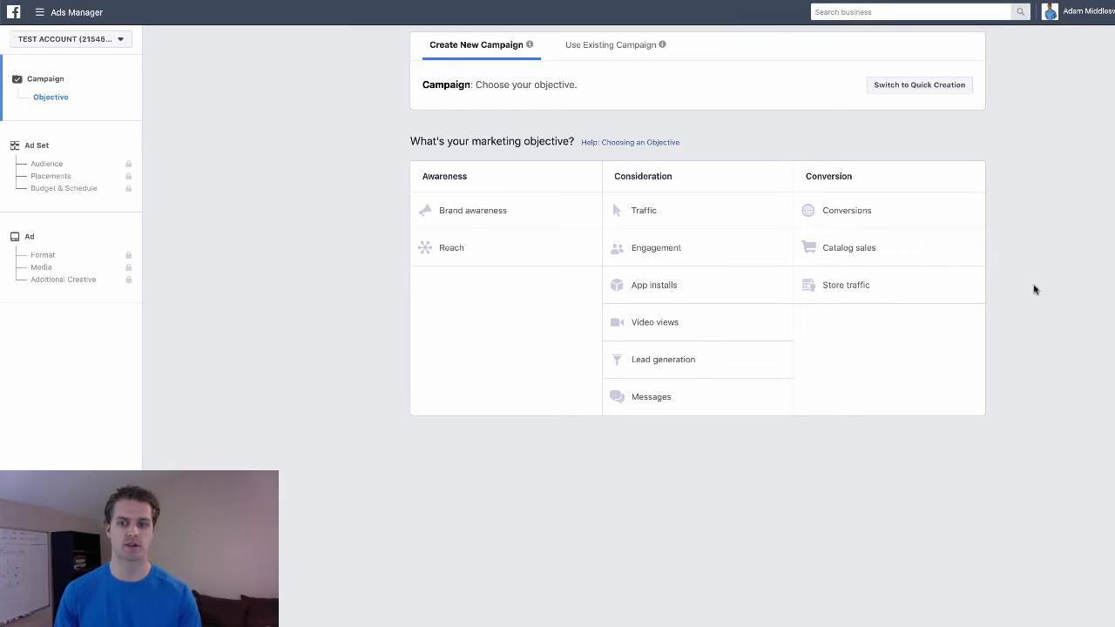
pyautogui.moveTo(1040, 288)
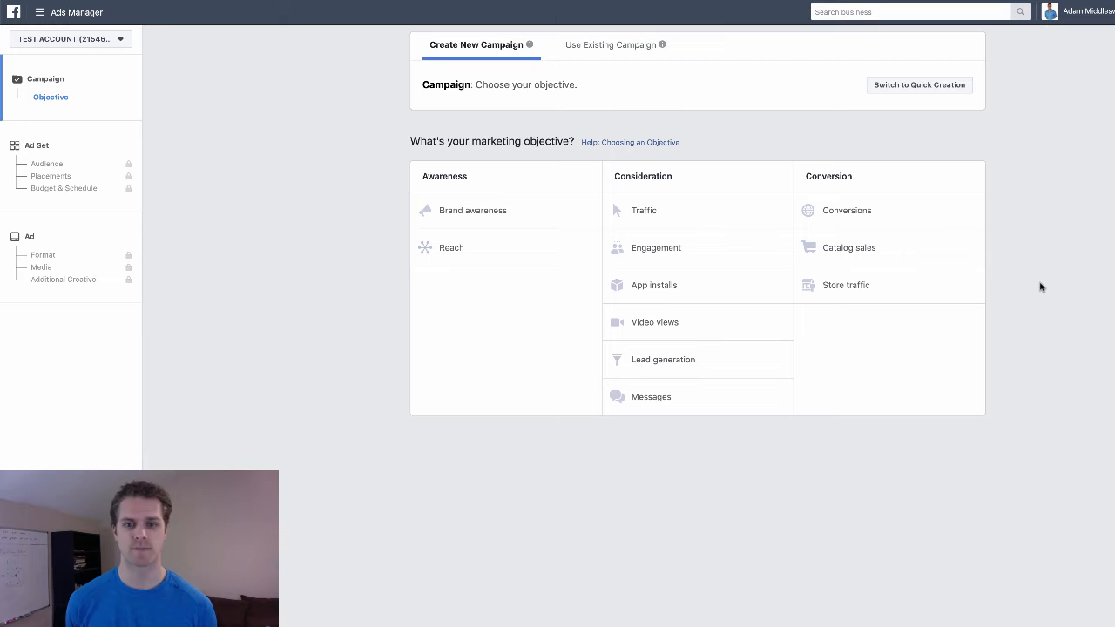
pyautogui.moveTo(880, 277)
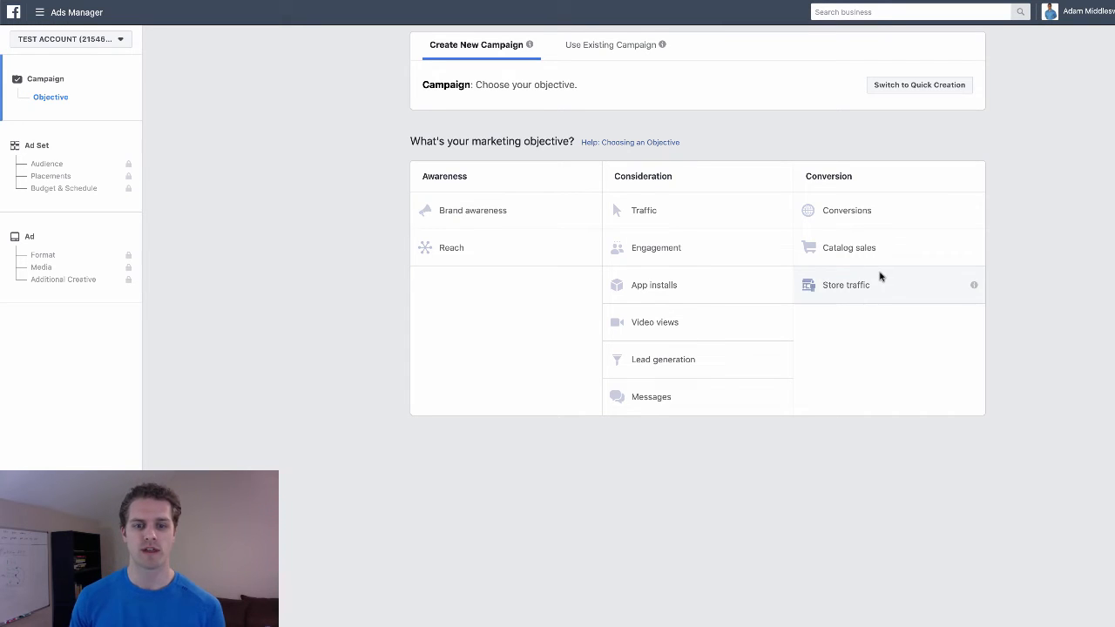
pyautogui.moveTo(658, 247)
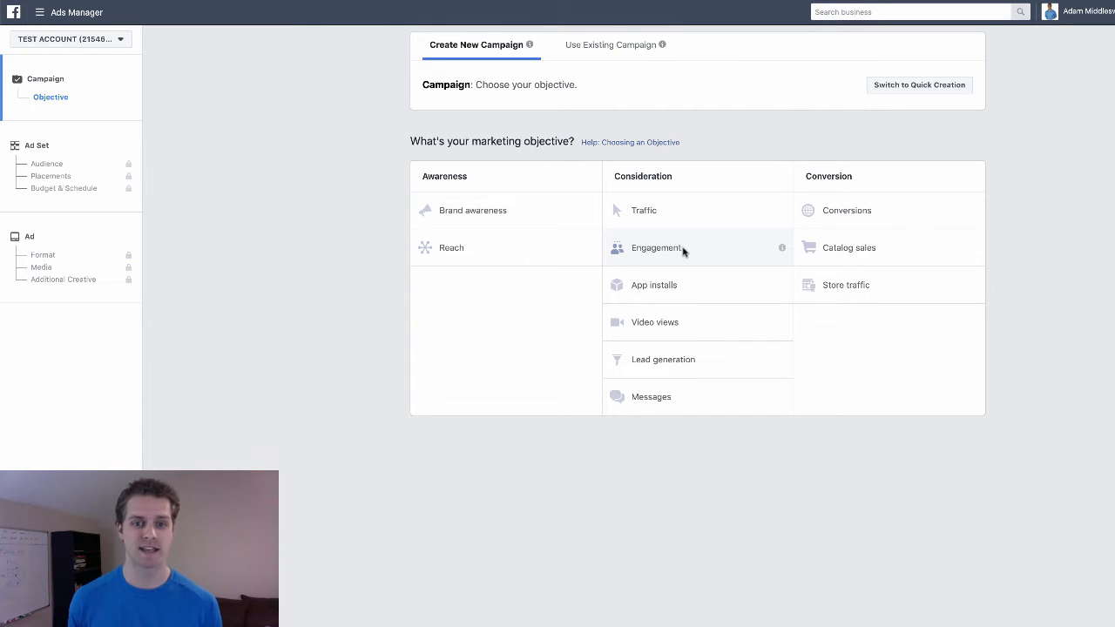
pyautogui.moveTo(706, 251)
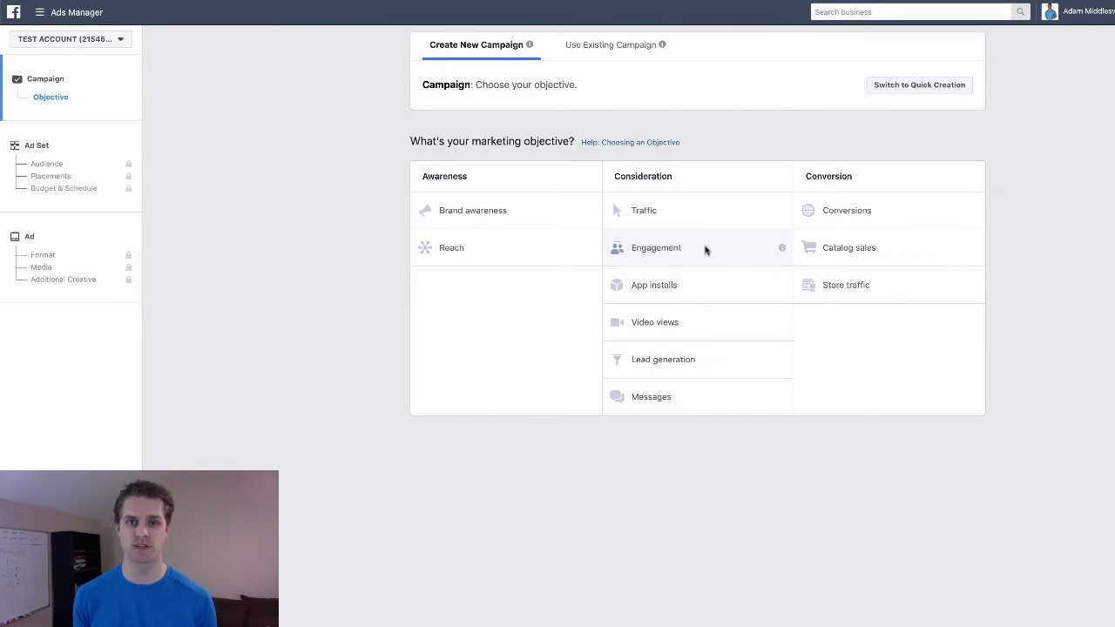
pyautogui.moveTo(694, 255)
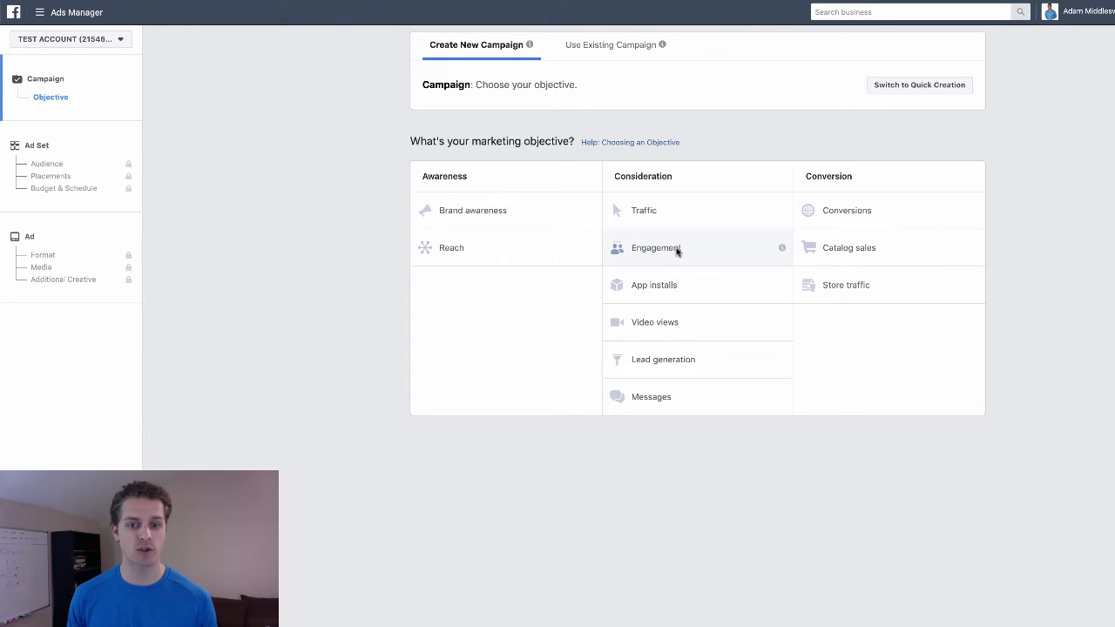
# Step: Choose Engagement under Consideration as the campaign objective, then return to ManyChat's Growth Tools
pyautogui.click(655, 248)
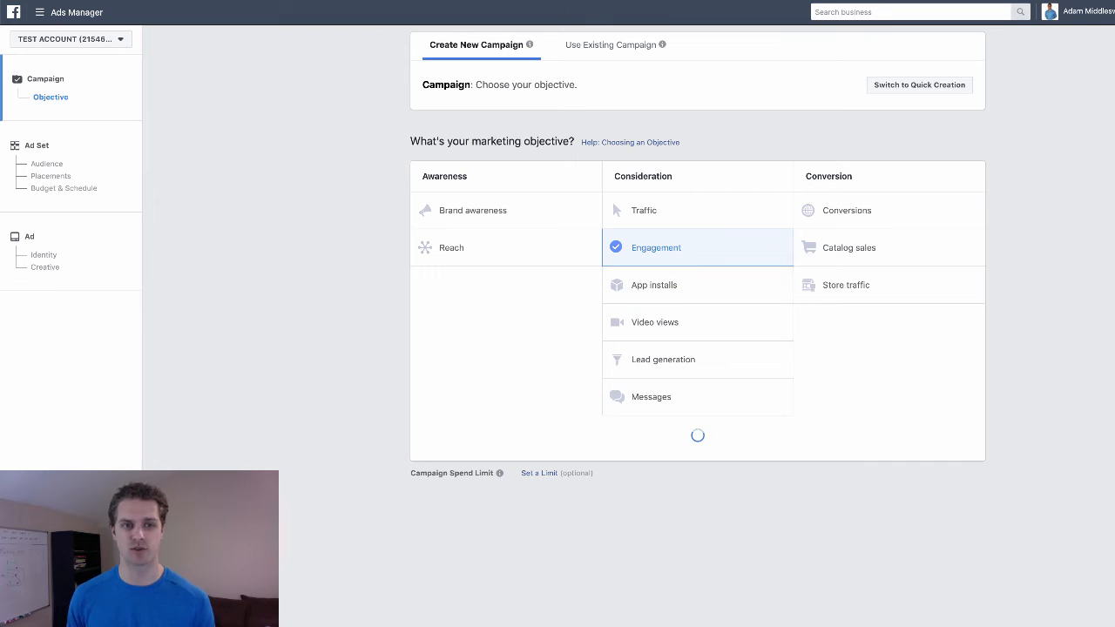
pyautogui.click(655, 247)
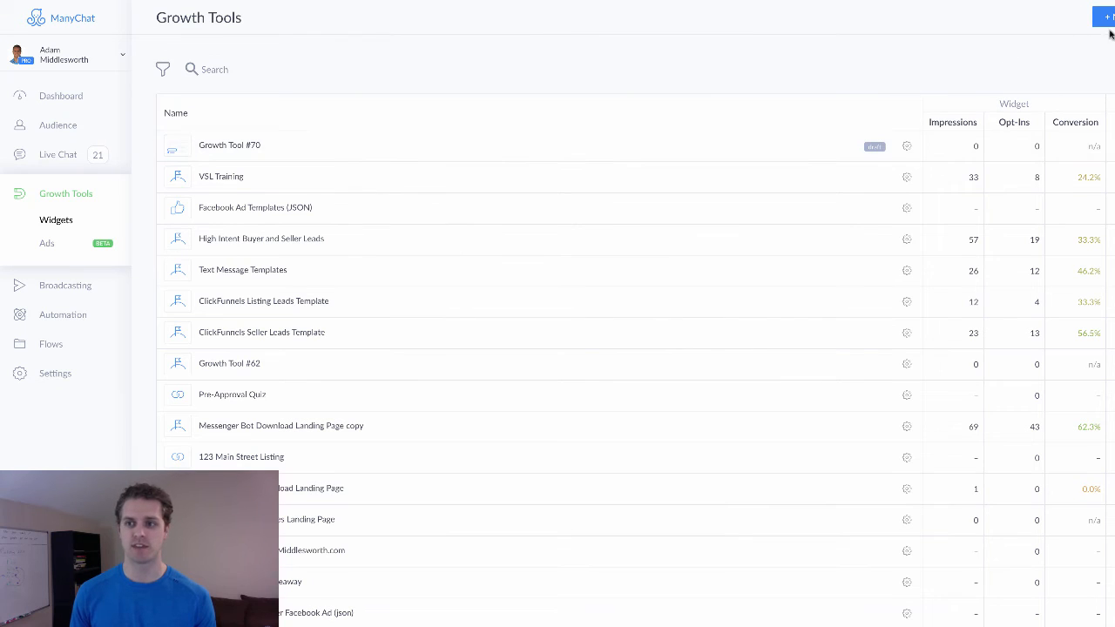
# Step: Create a Facebook Comments growth tool and bring up the published posts to pick one to track
pyautogui.click(1108, 17)
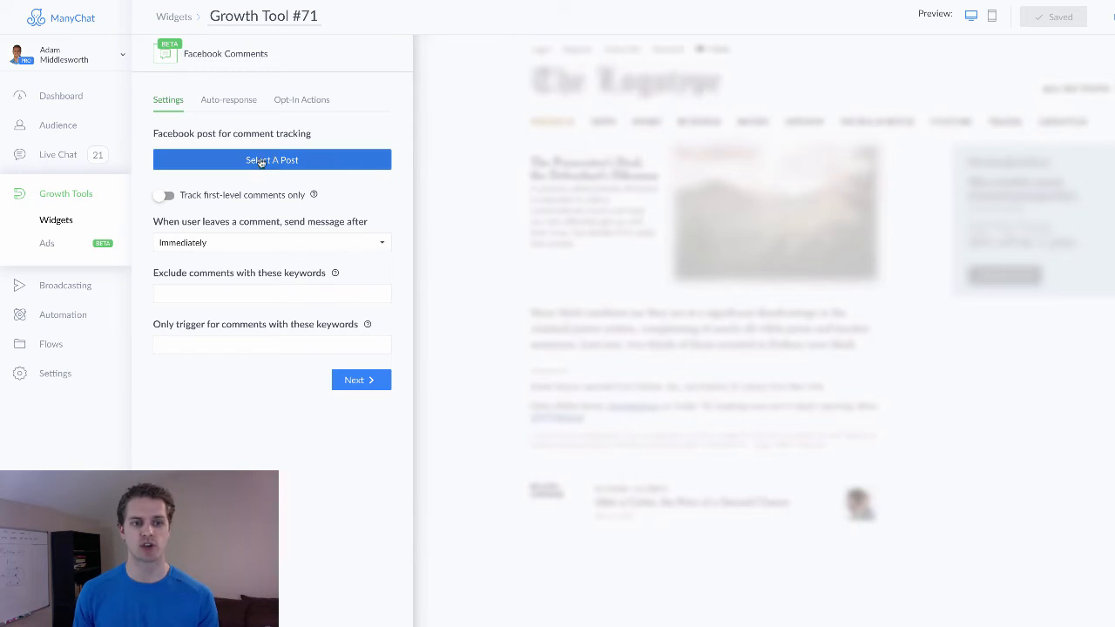
pyautogui.click(272, 160)
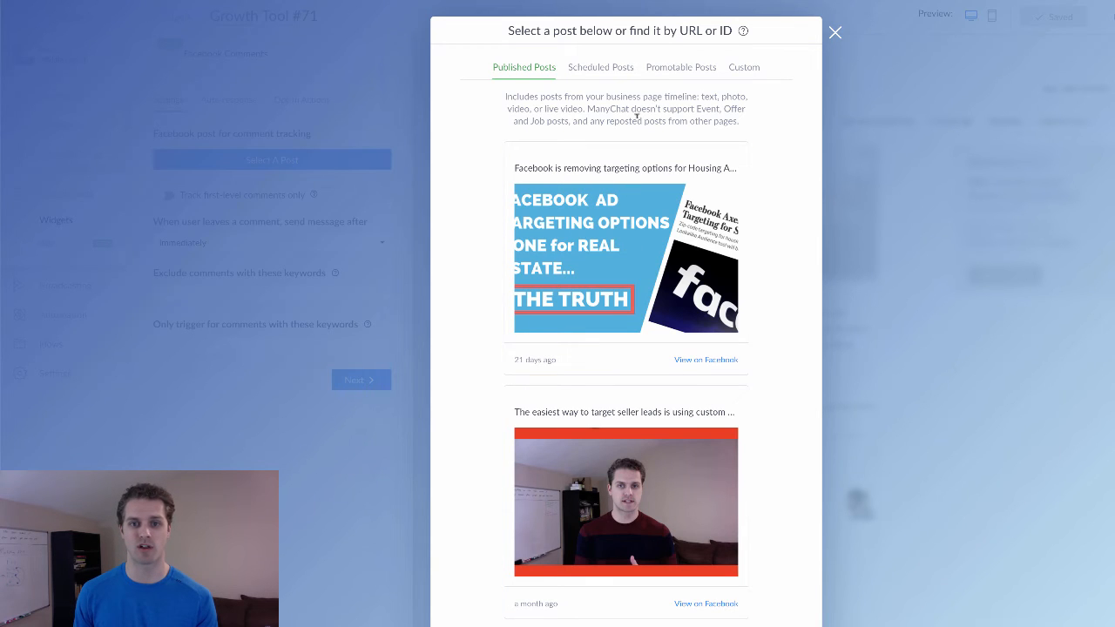
pyautogui.click(833, 31)
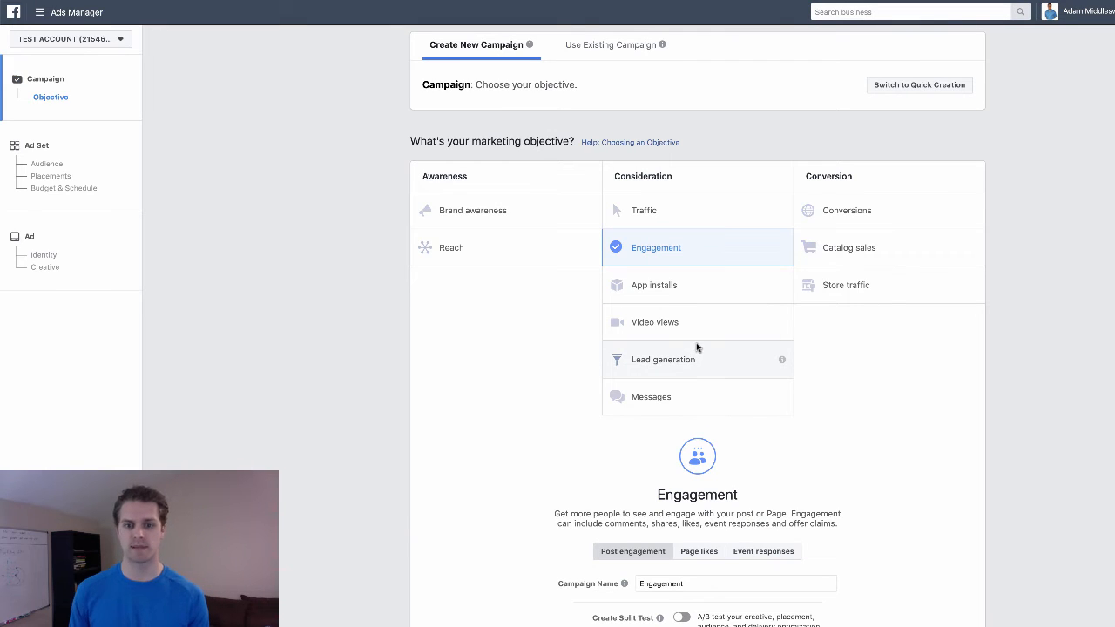
pyautogui.moveTo(672, 364)
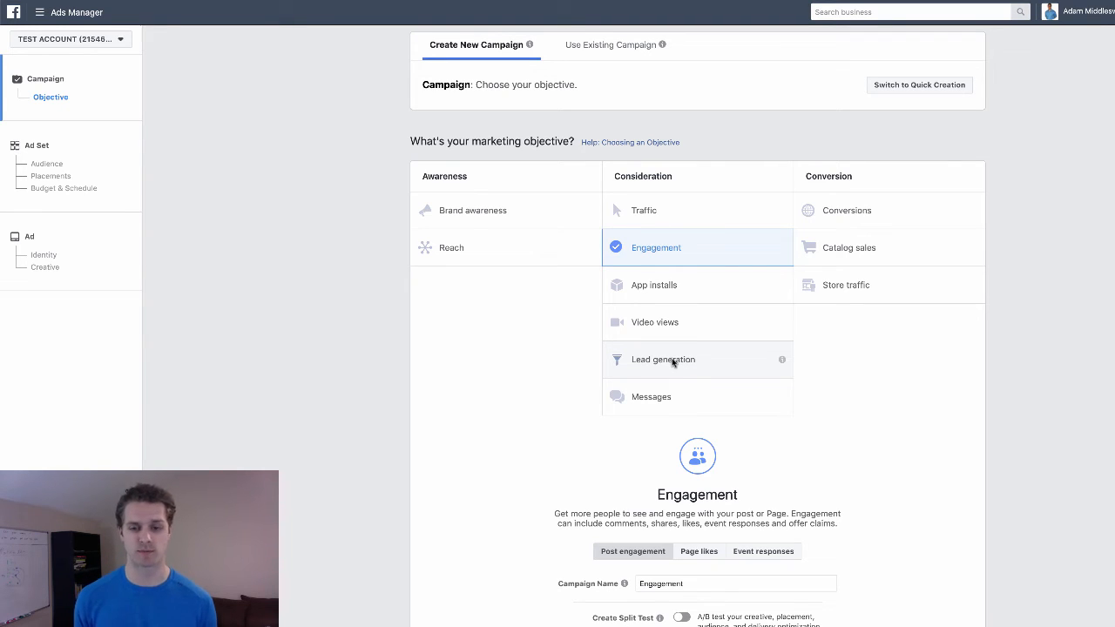
pyautogui.moveTo(683, 364)
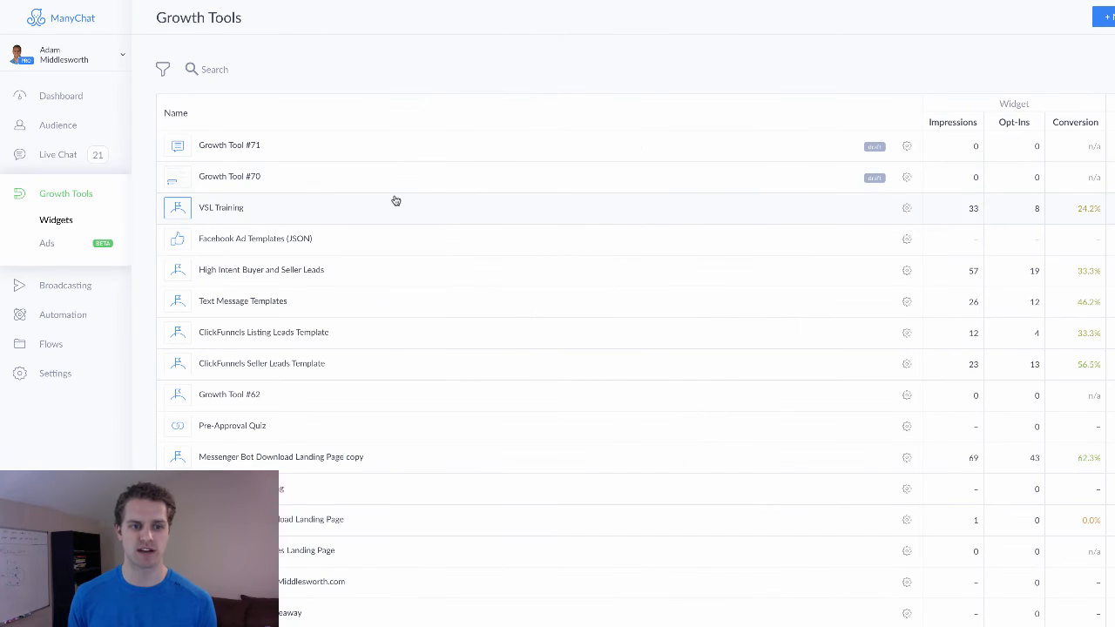
# Step: Start another new growth tool, bringing up the Choose Widget Type panel
pyautogui.click(1108, 17)
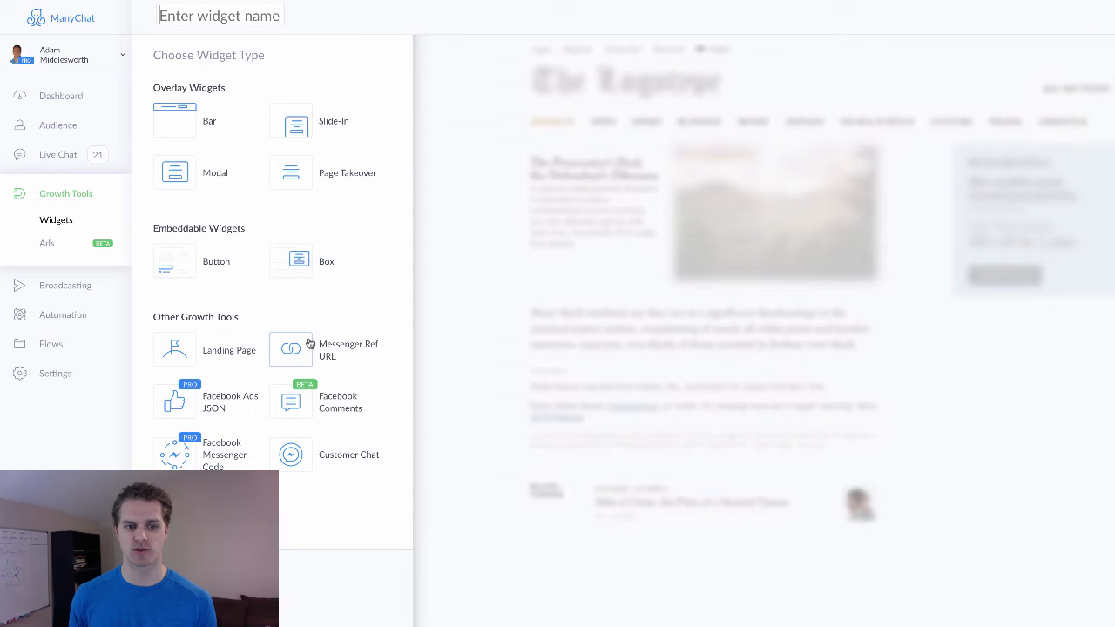
pyautogui.moveTo(291, 349)
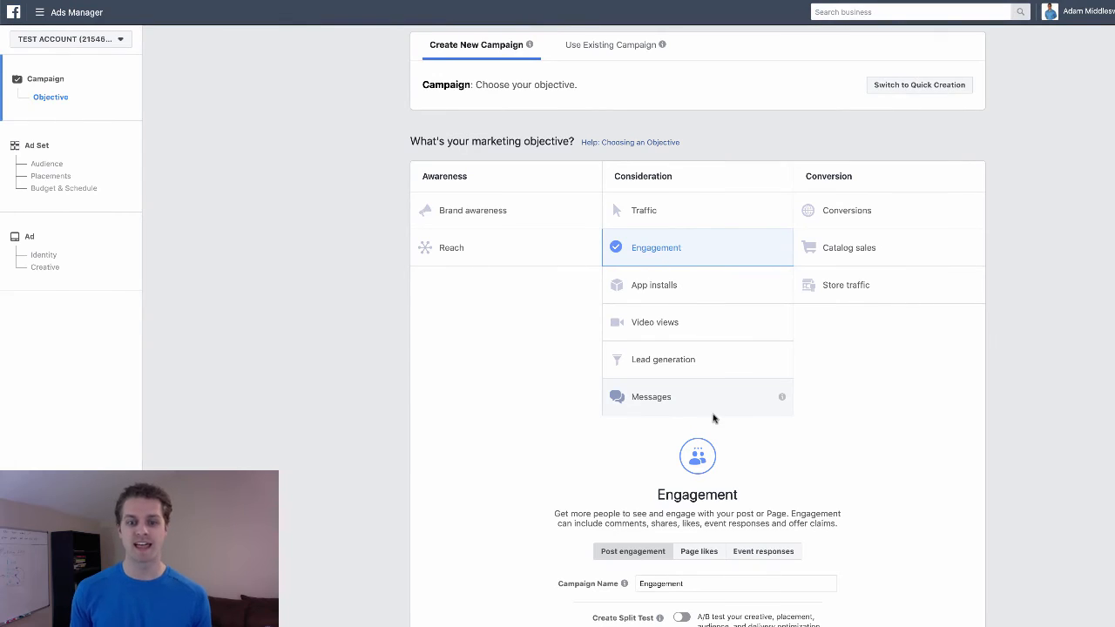
pyautogui.moveTo(676, 366)
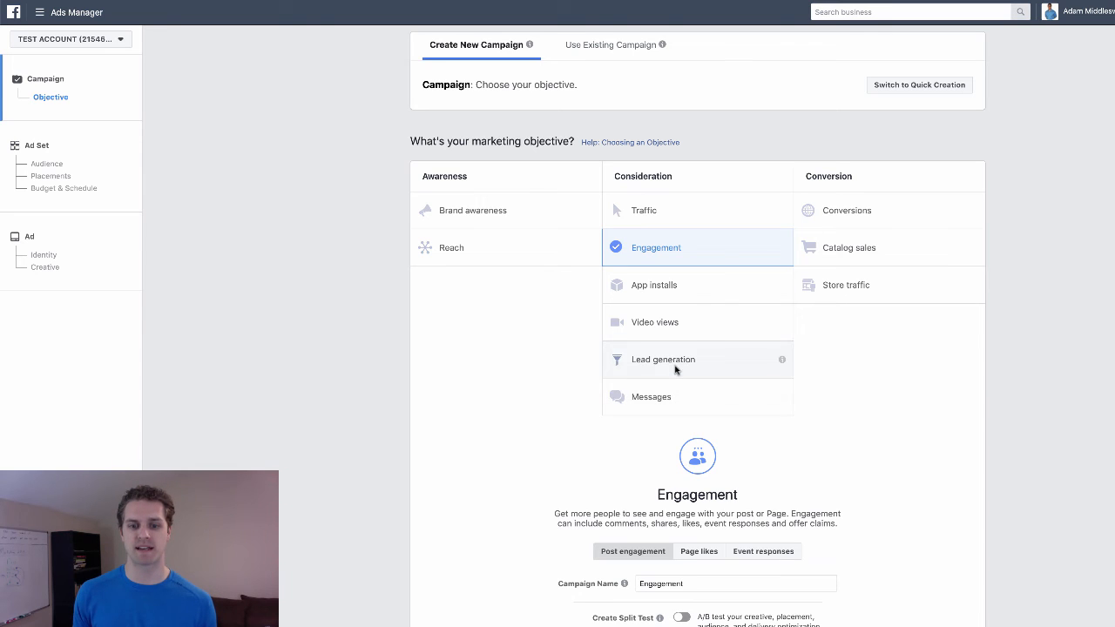
pyautogui.click(652, 397)
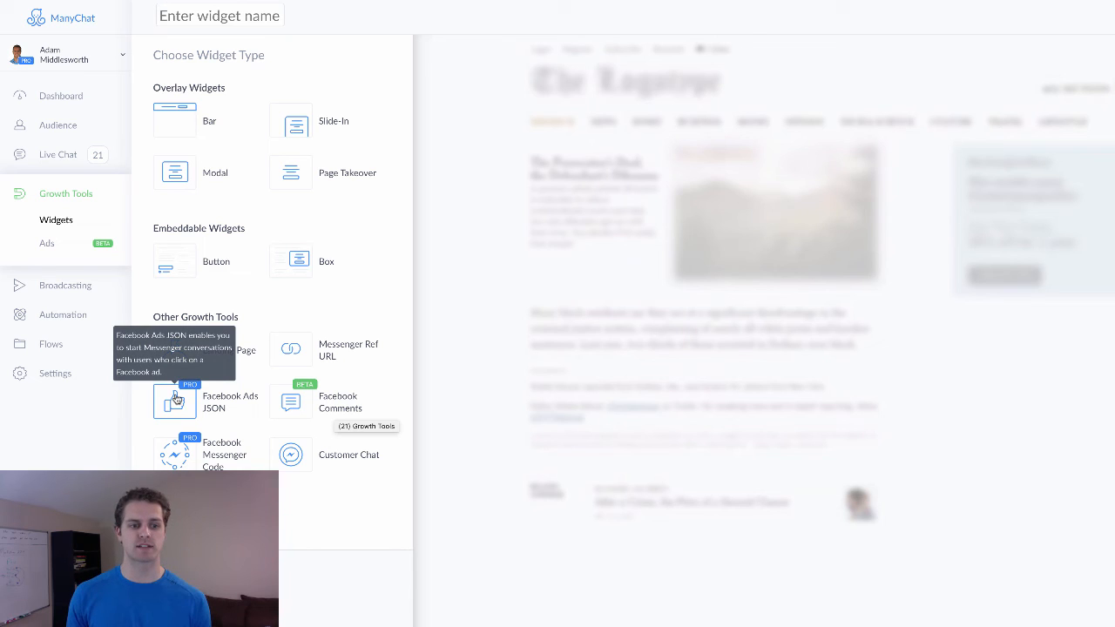
# Step: Create Facebook Ads JSON Growth Tool #72 and view its draft New Ad in the Ads list
pyautogui.click(175, 401)
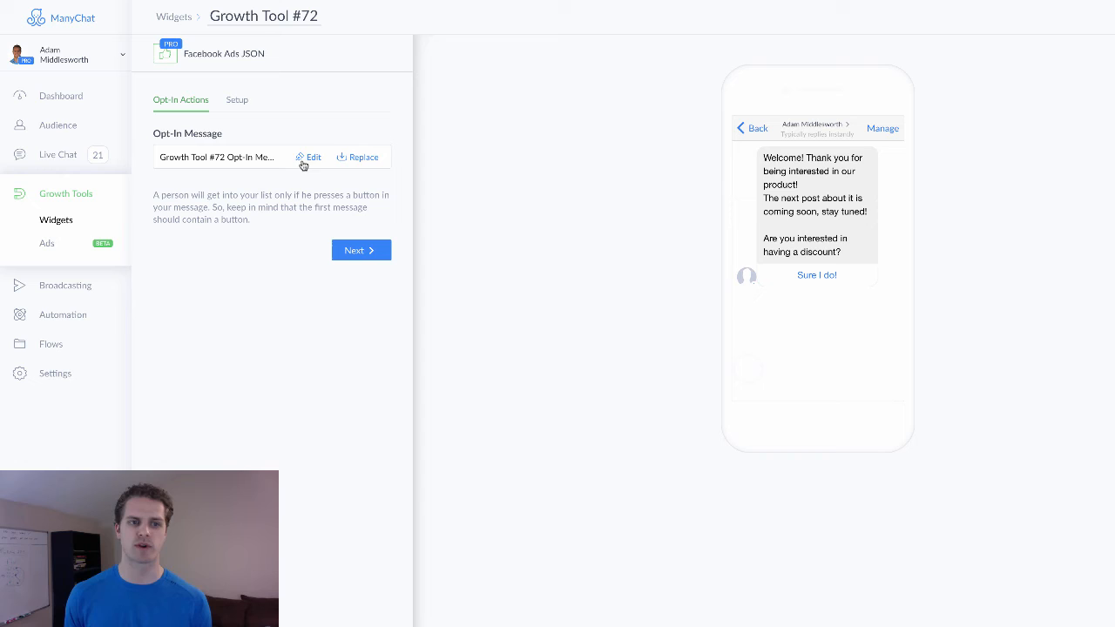
pyautogui.click(45, 244)
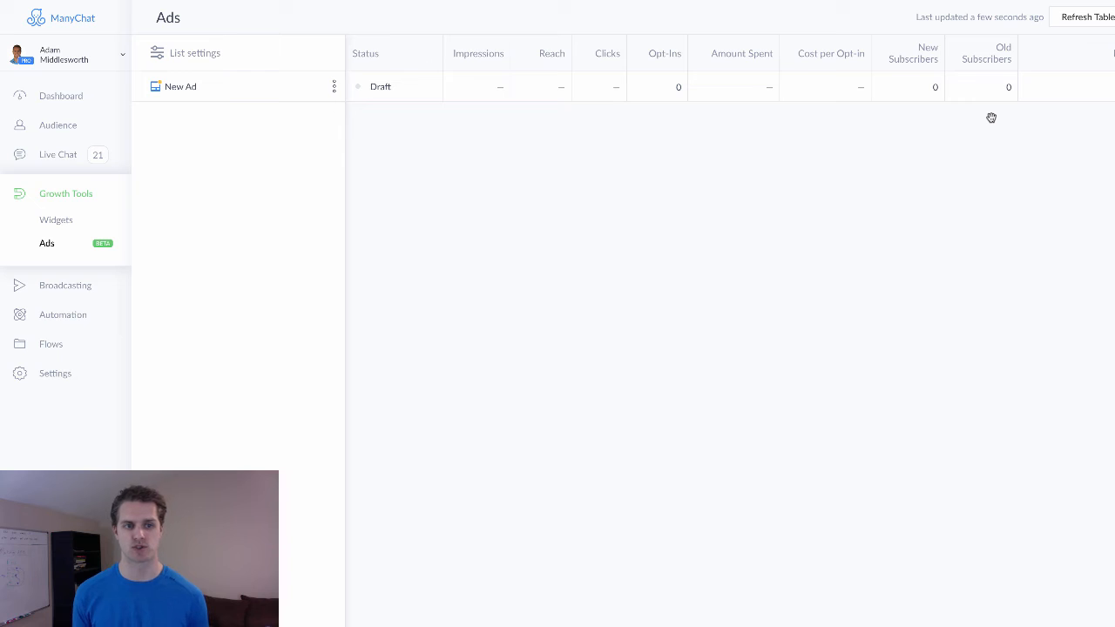
pyautogui.moveTo(465, 17)
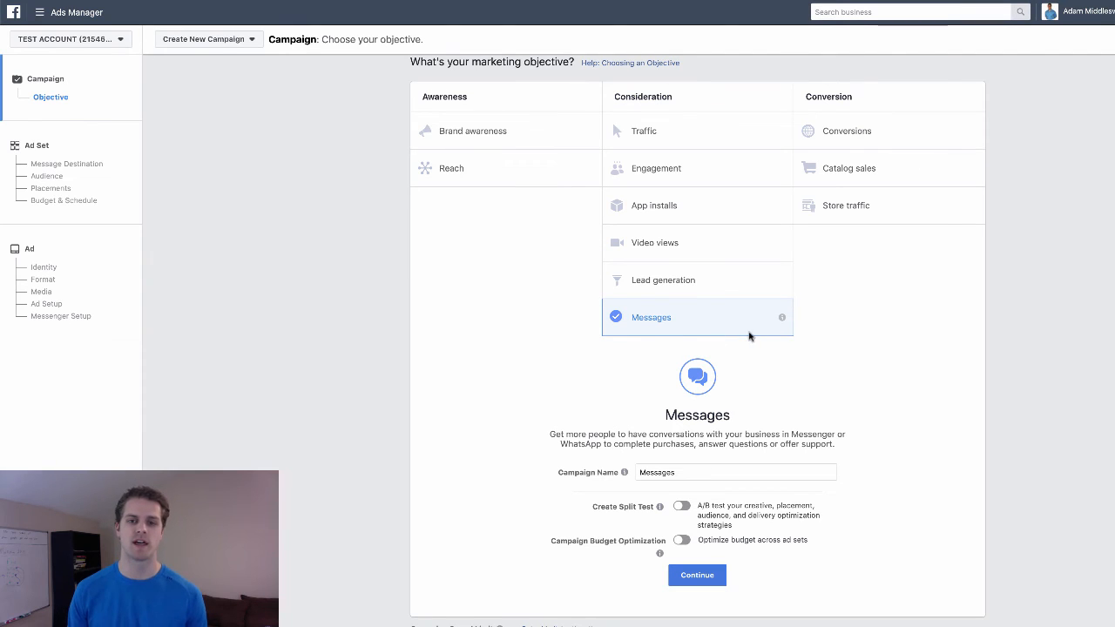
pyautogui.moveTo(752, 338)
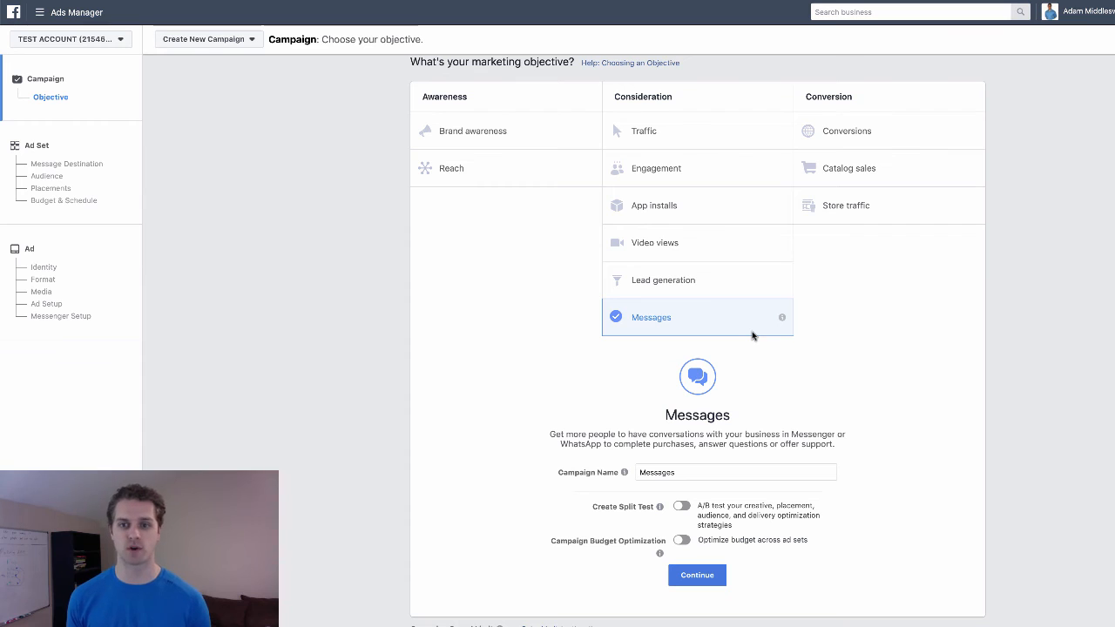
pyautogui.moveTo(866, 131)
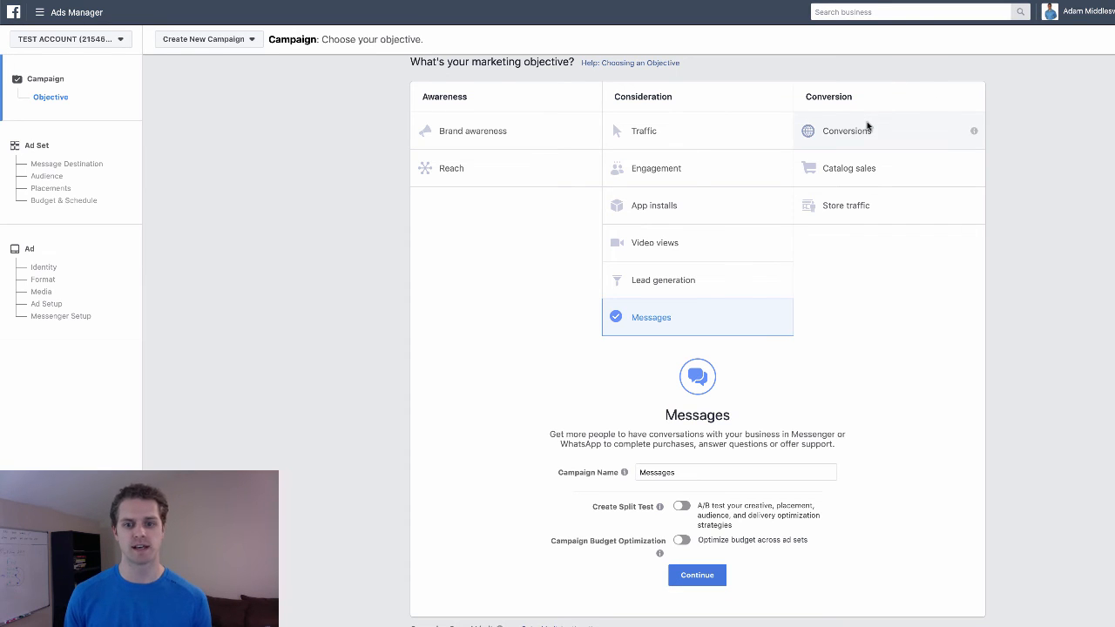
pyautogui.moveTo(679, 293)
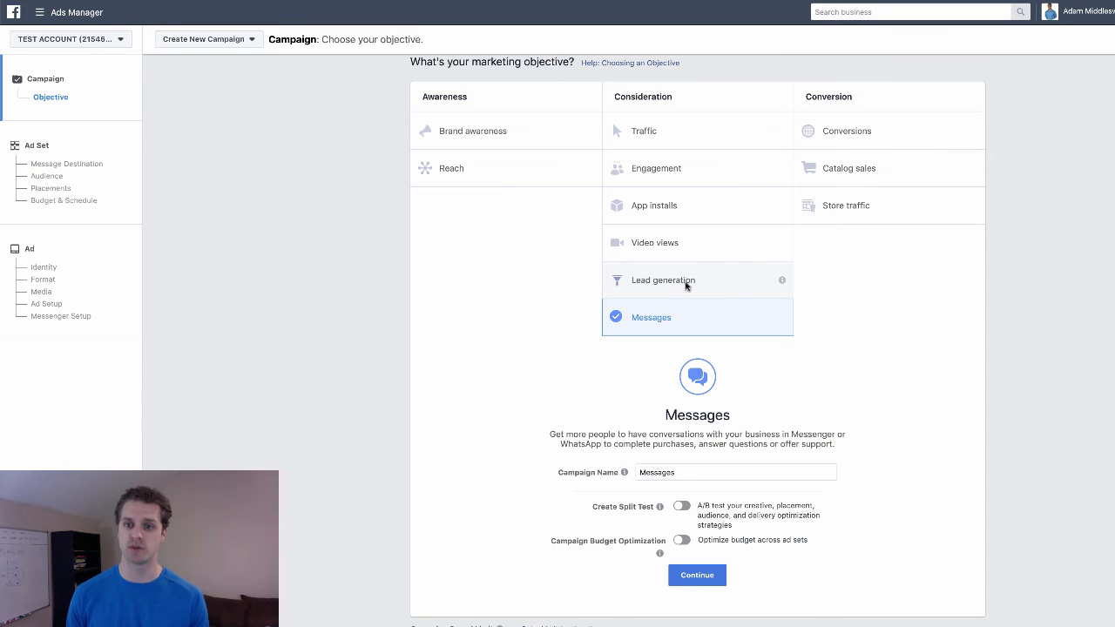
pyautogui.moveTo(864, 136)
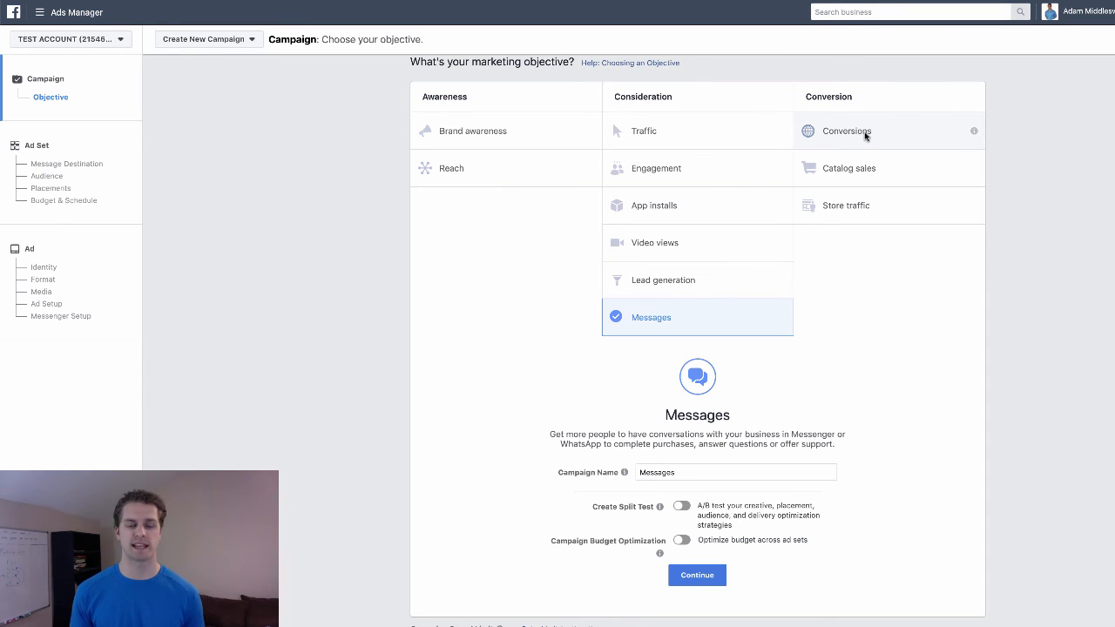